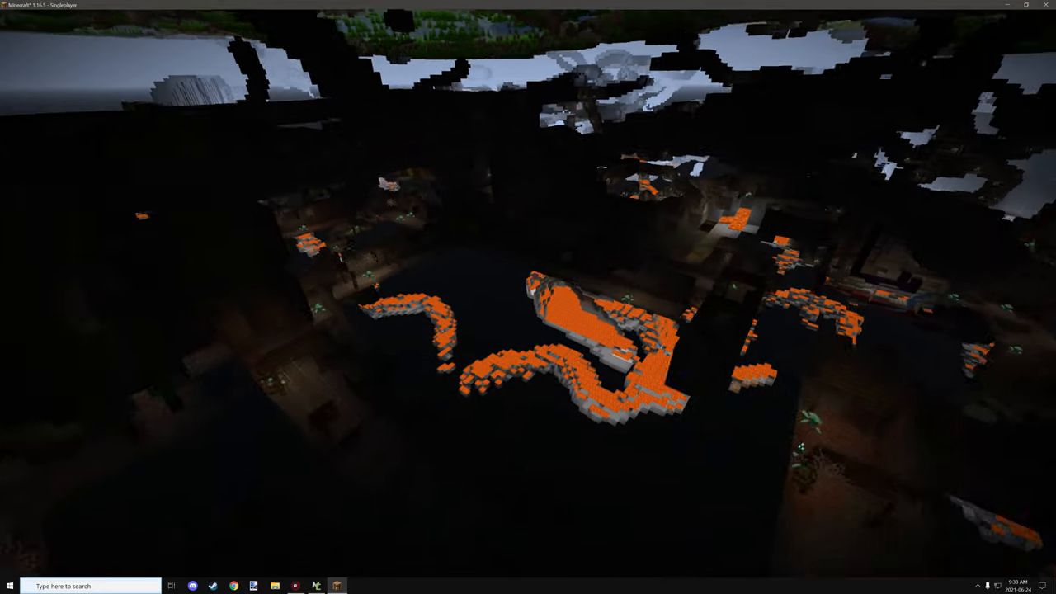
{"action": "mouse_move", "coordinate": [528, 296]}
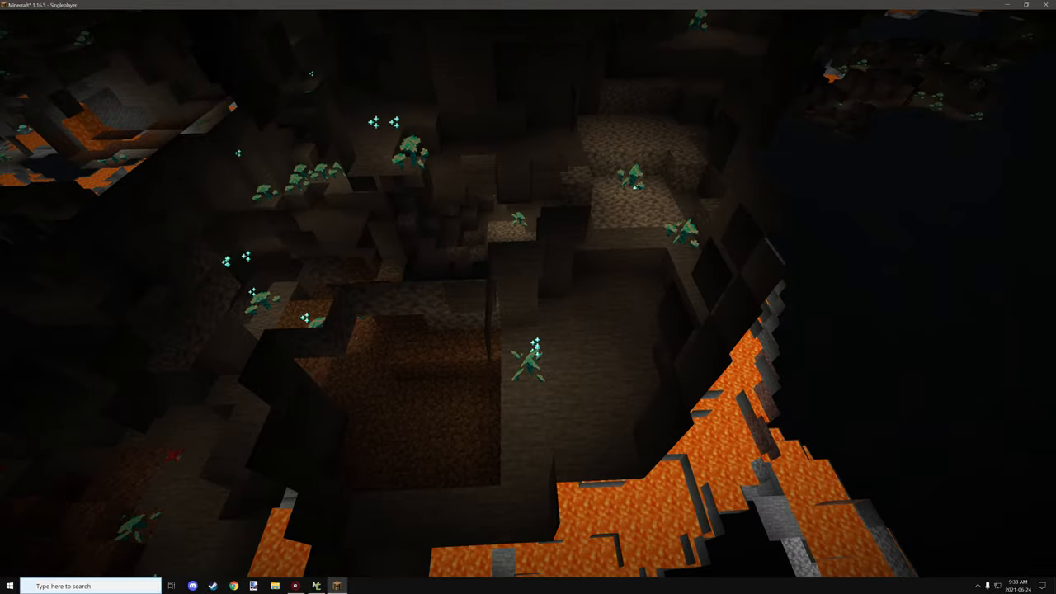
{"action": "mouse_move", "coordinate": [528, 297]}
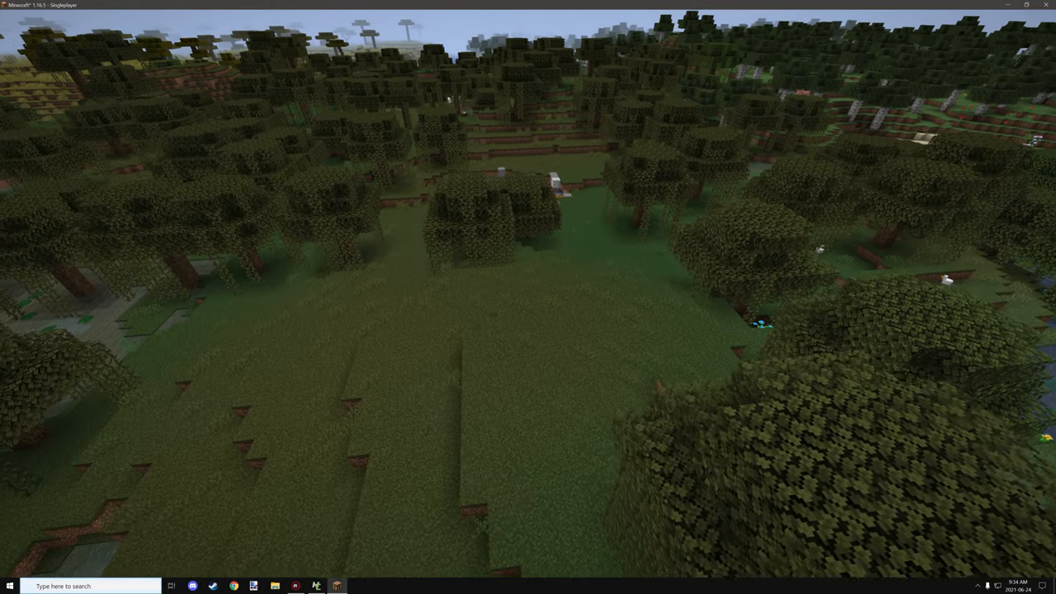
Switch the player to Creative Mode with /gamemode creative
{"action": "type", "text": "/gamemode"}
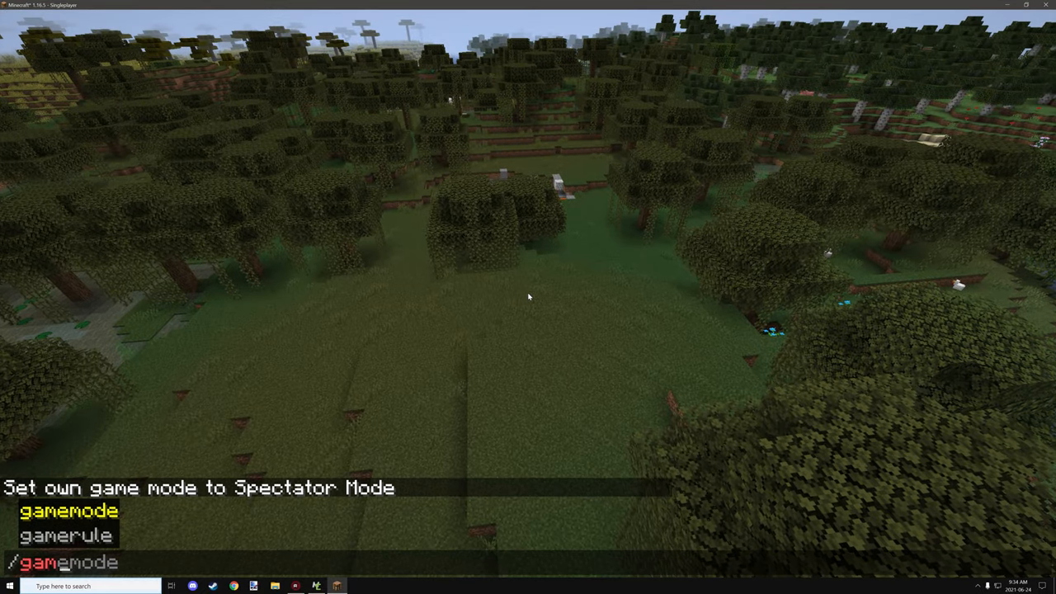
{"action": "type", "text": "creative"}
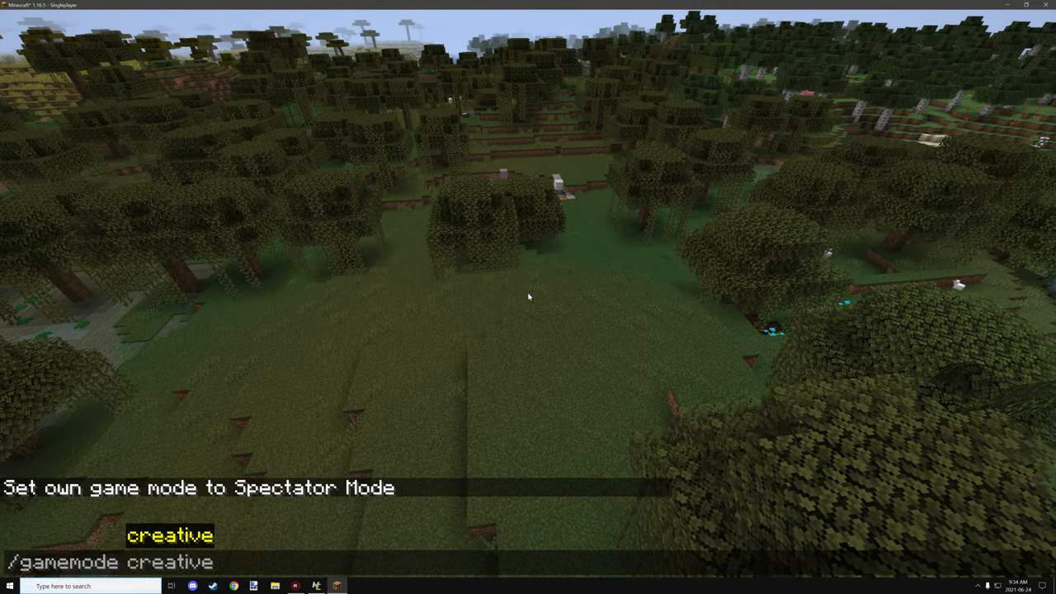
{"action": "key", "text": "enter"}
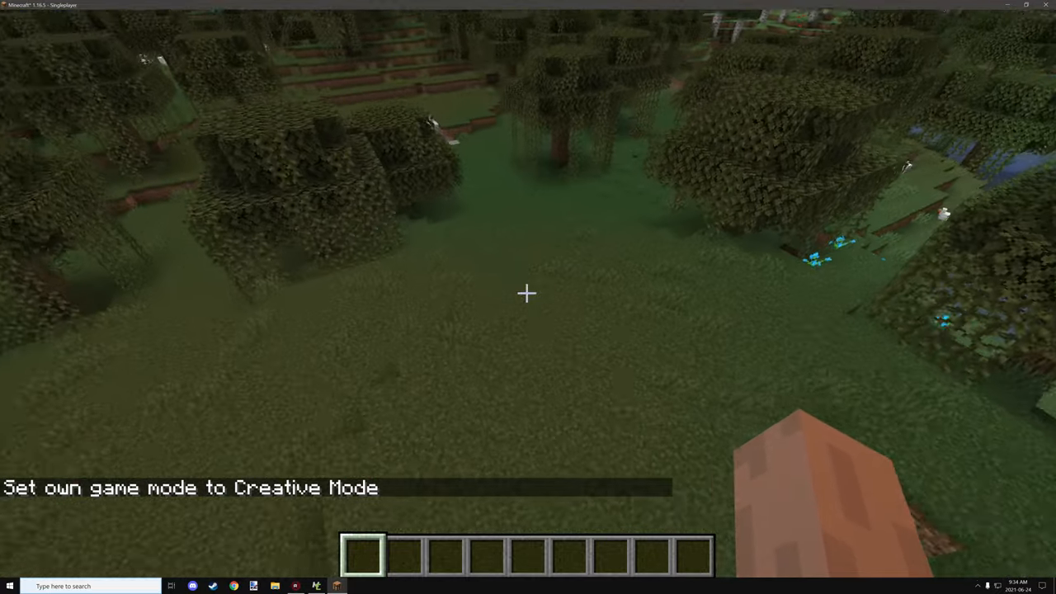
Browse the creative inventory's decoration blocks category
{"action": "key", "text": "e"}
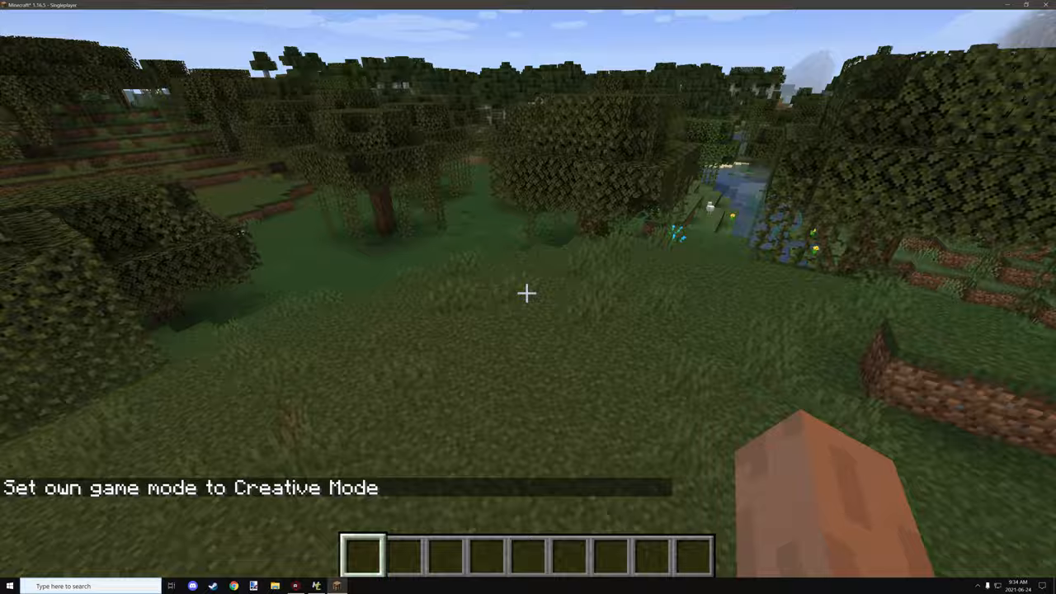
{"action": "key", "text": "e"}
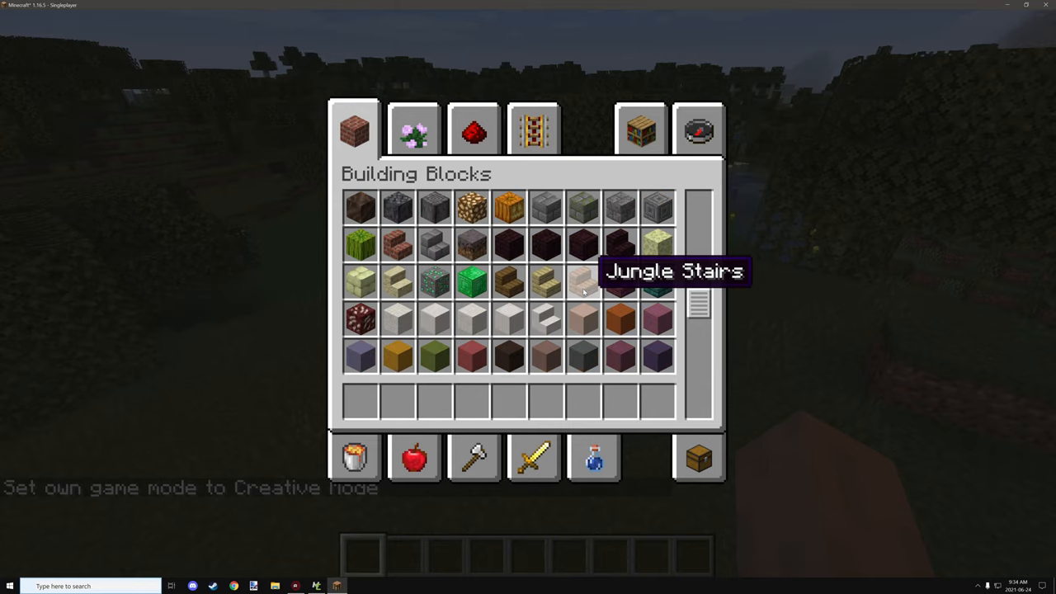
{"action": "left_click", "coordinate": [414, 131]}
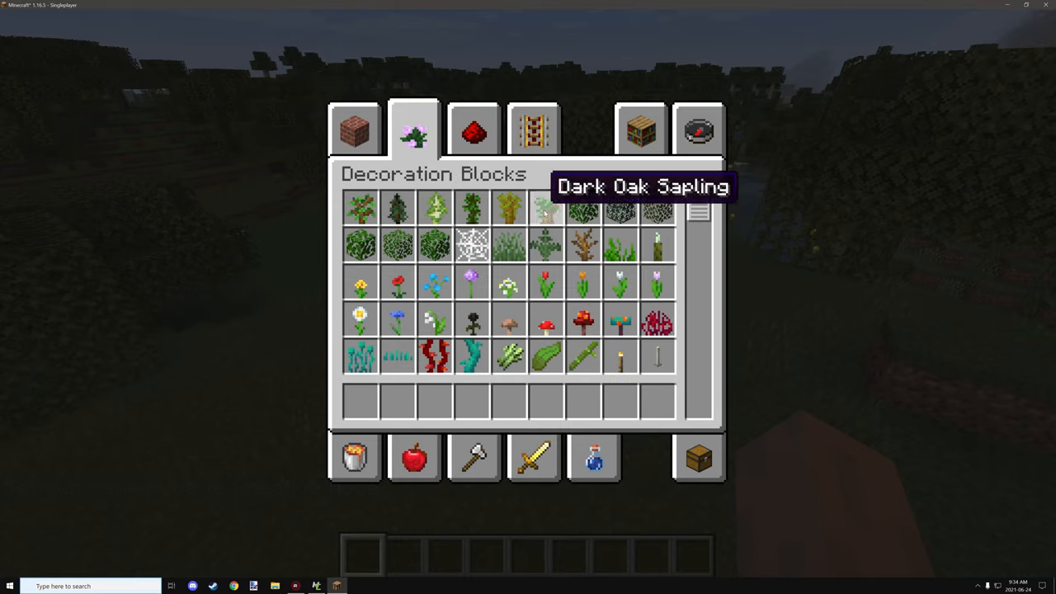
{"action": "scroll", "scroll_direction": "down", "scroll_amount": 3}
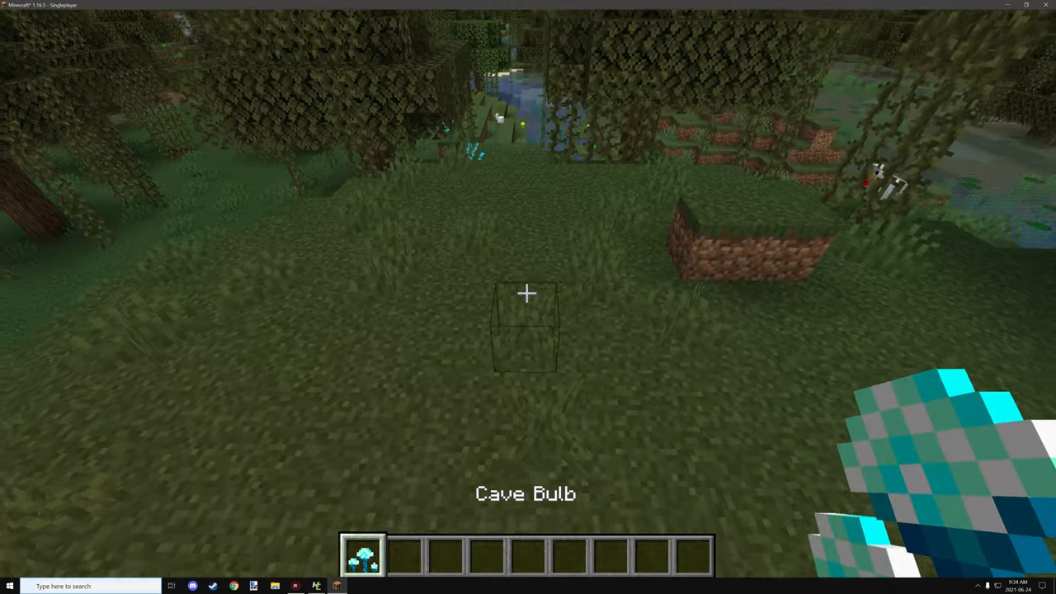
Enter a /say command naming @a ground_cave_plants:cave_bulb, then toggle the debug overlay
{"action": "type", "text": "/say"}
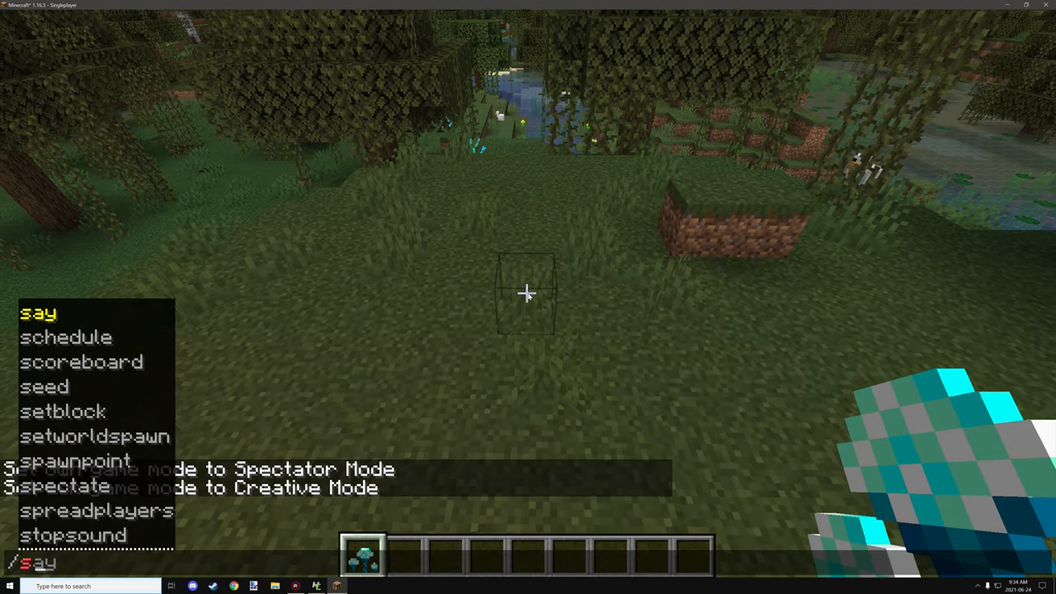
{"action": "type", "text": "b"}
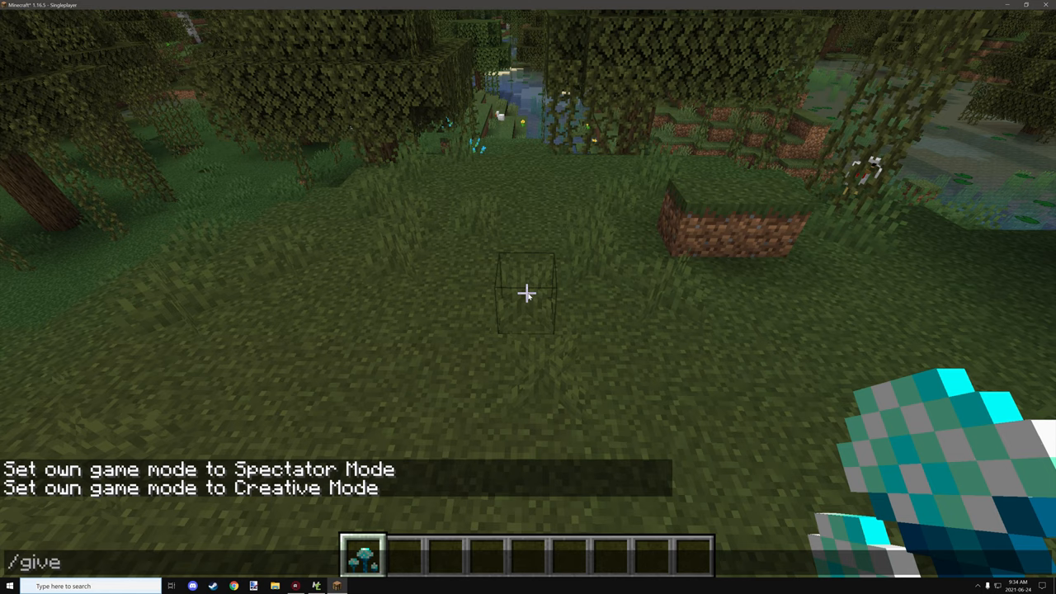
{"action": "type", "text": "@a ground_cave_plants:cave_bulb"}
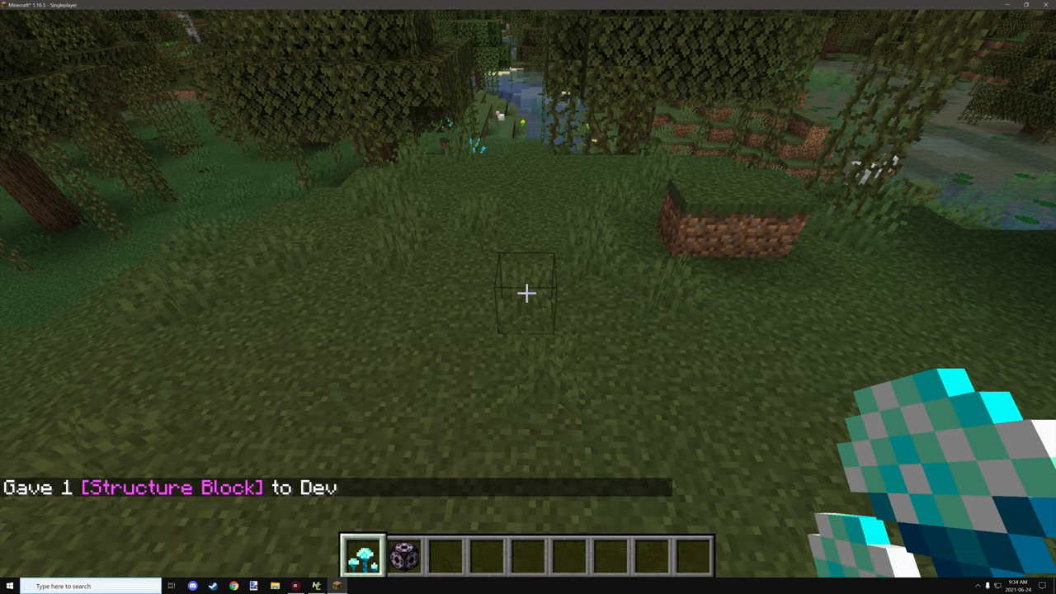
{"action": "key", "text": "f3"}
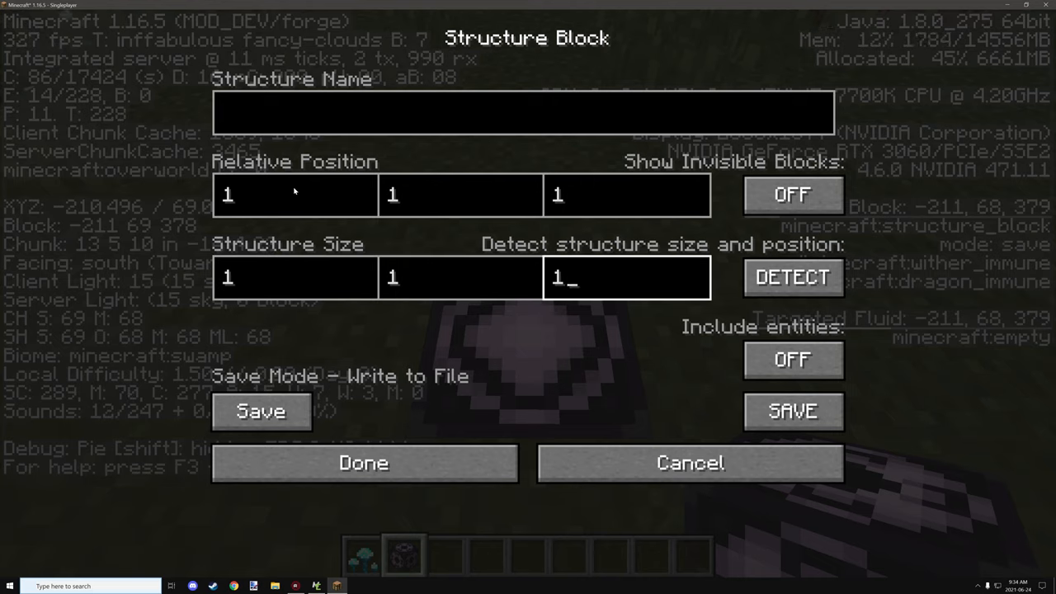
Confirm the structure block settings, hide the debug overlay, and pause the game
{"action": "left_click", "coordinate": [363, 462]}
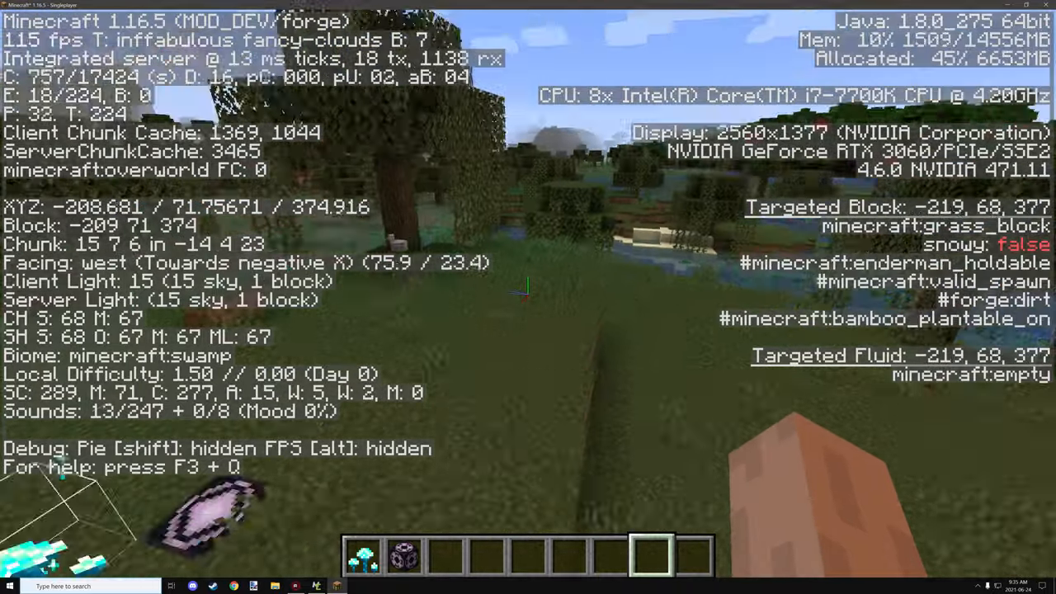
{"action": "key", "text": "F3"}
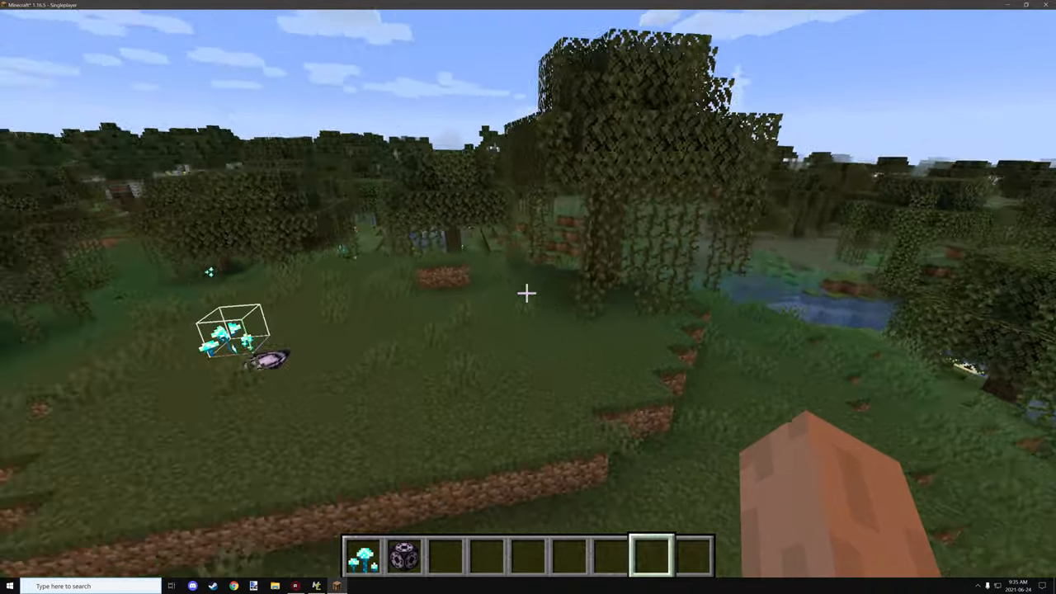
{"action": "key", "text": "Escape"}
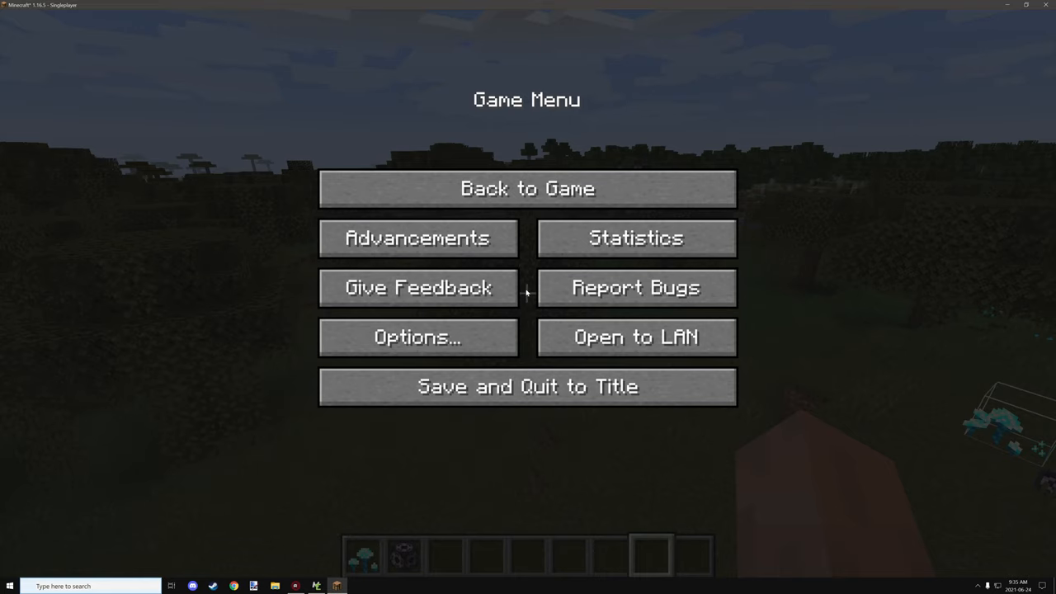
Resume play to watch the Cave Bulb's rising particles, then bring up MCreator's texture resources
{"action": "left_click", "coordinate": [527, 188]}
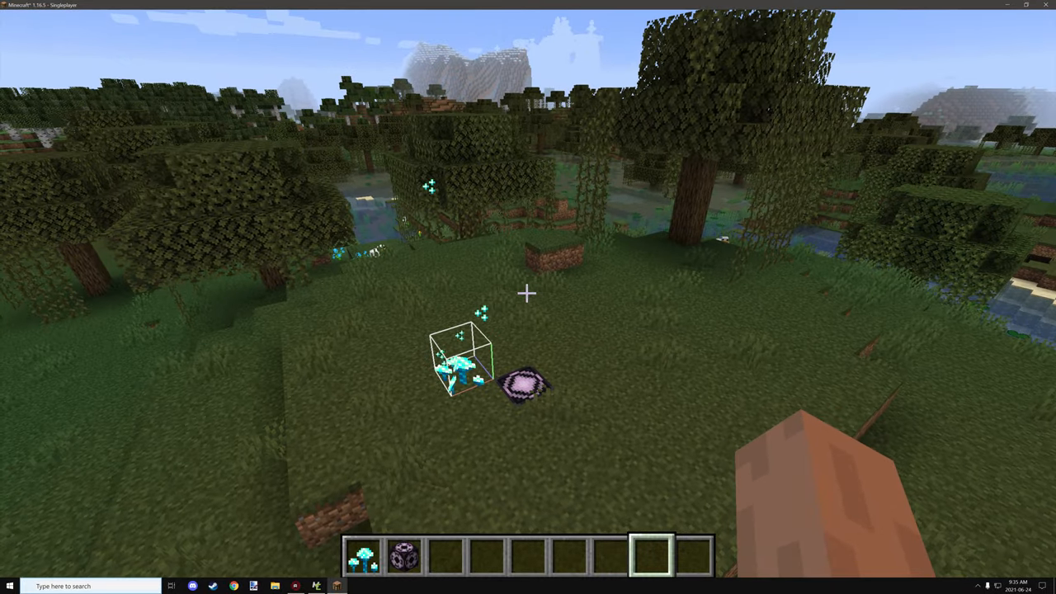
{"action": "left_click", "coordinate": [316, 586]}
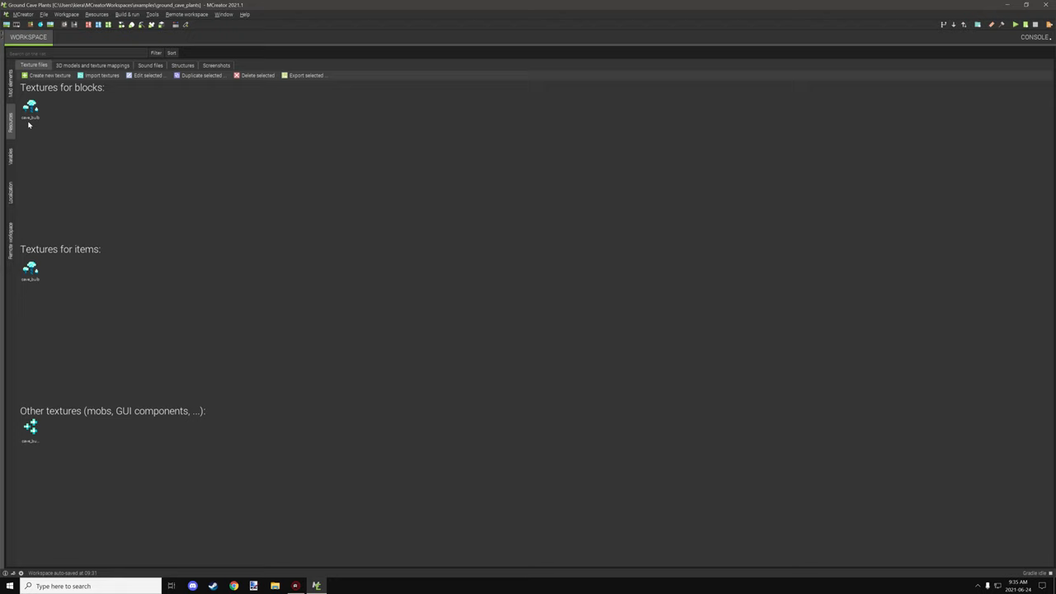
{"action": "mouse_move", "coordinate": [37, 432]}
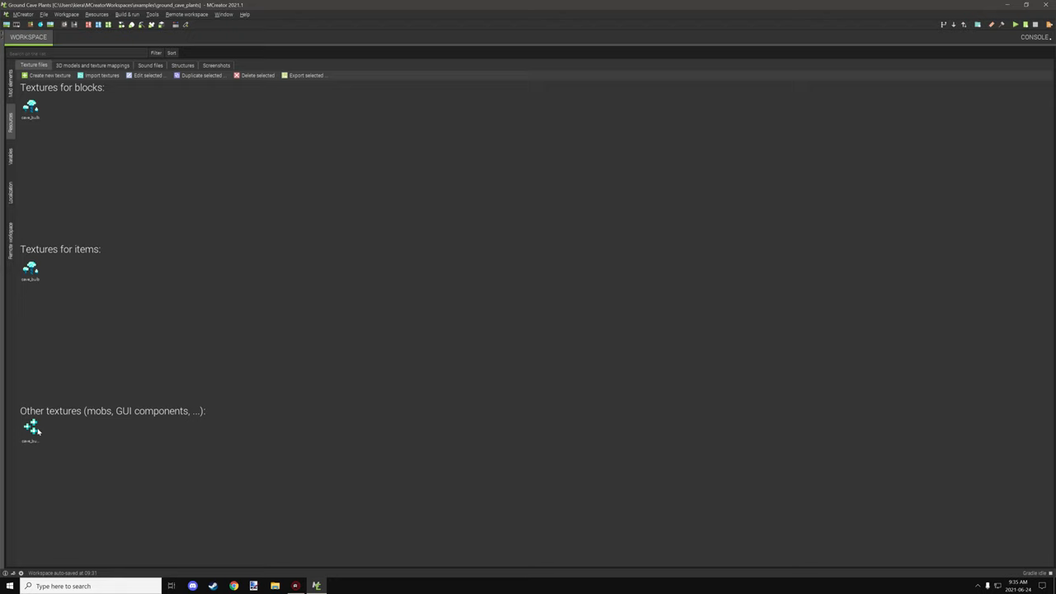
{"action": "mouse_move", "coordinate": [31, 244]}
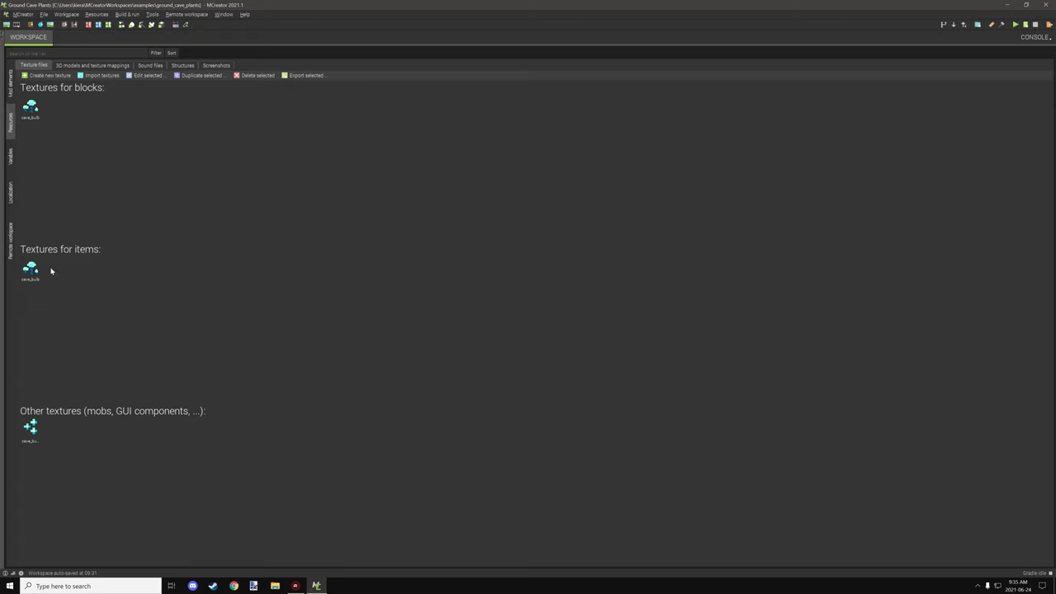
{"action": "mouse_move", "coordinate": [33, 107]}
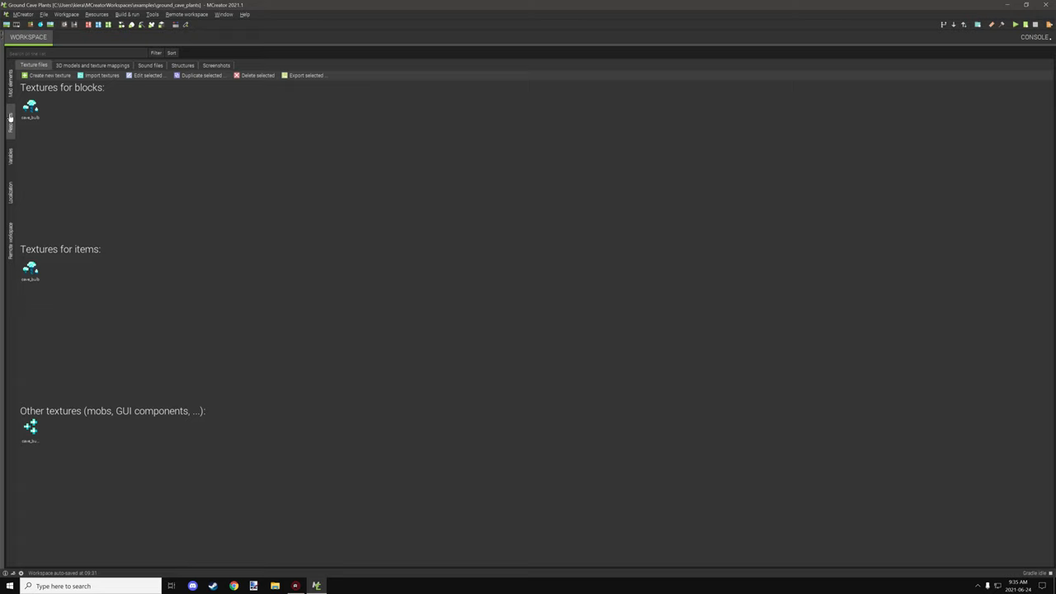
{"action": "mouse_move", "coordinate": [51, 117]}
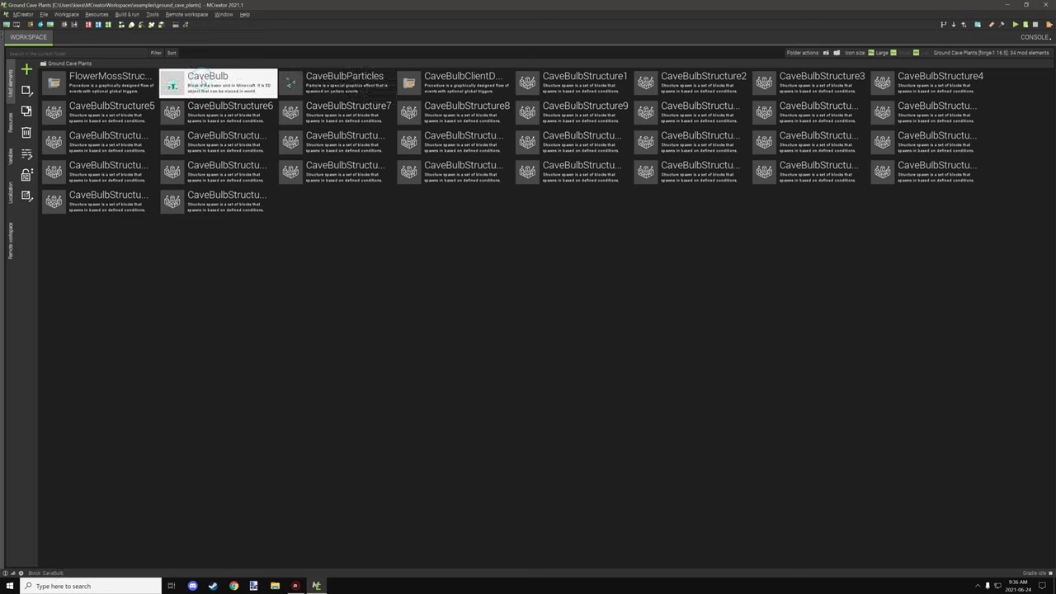
{"action": "left_click", "coordinate": [344, 83]}
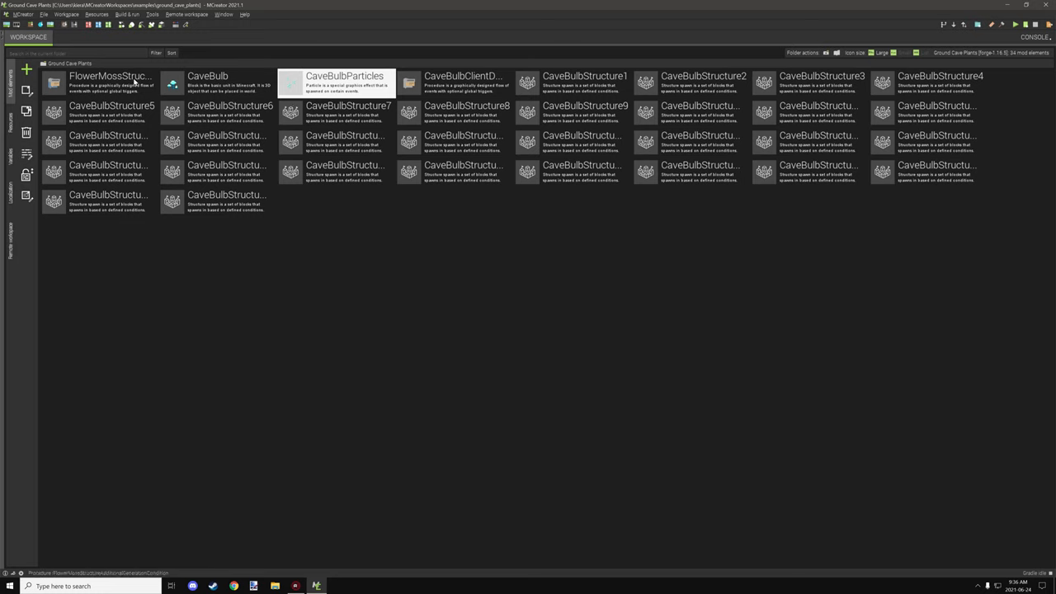
{"action": "left_click", "coordinate": [462, 82]}
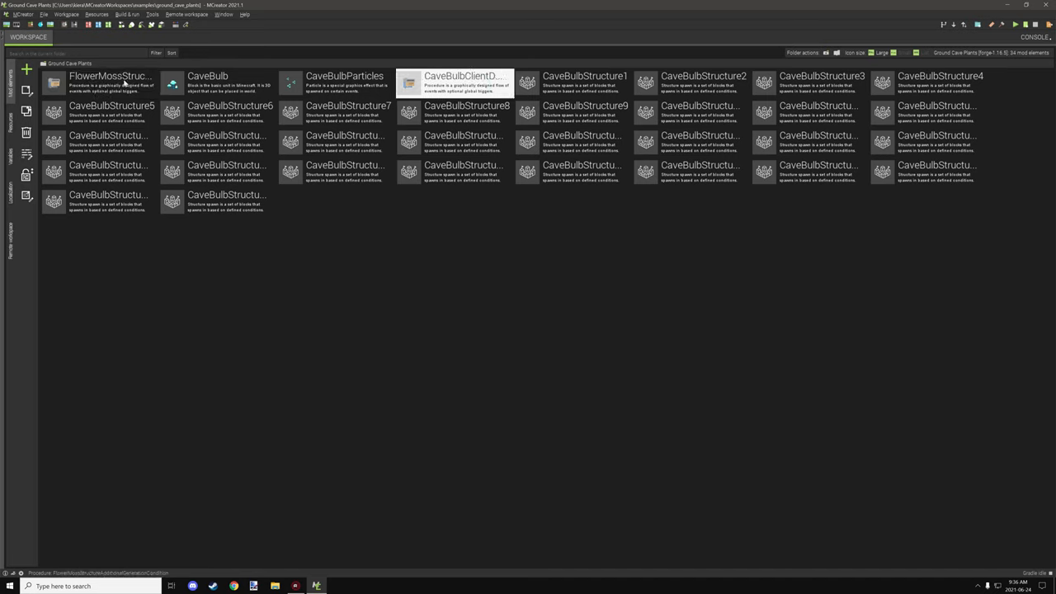
{"action": "left_click", "coordinate": [99, 82]}
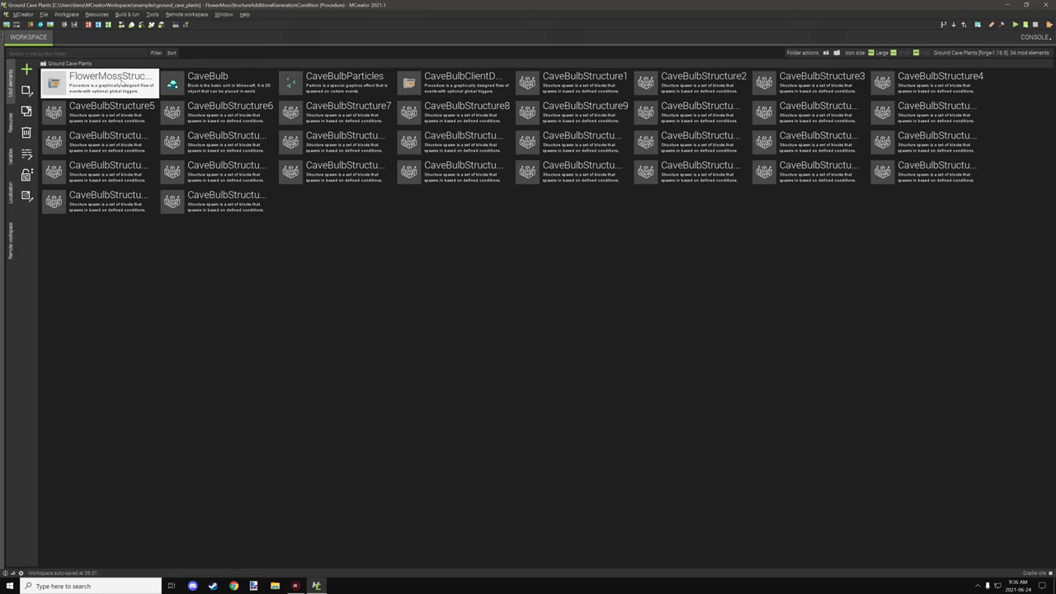
{"action": "double_click", "coordinate": [110, 83]}
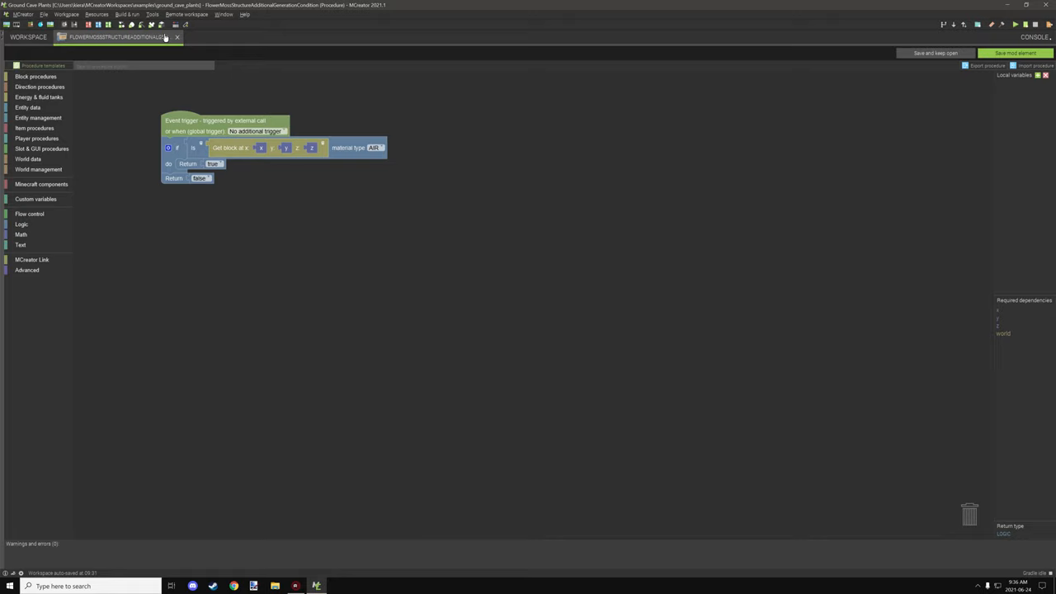
{"action": "left_click", "coordinate": [178, 37]}
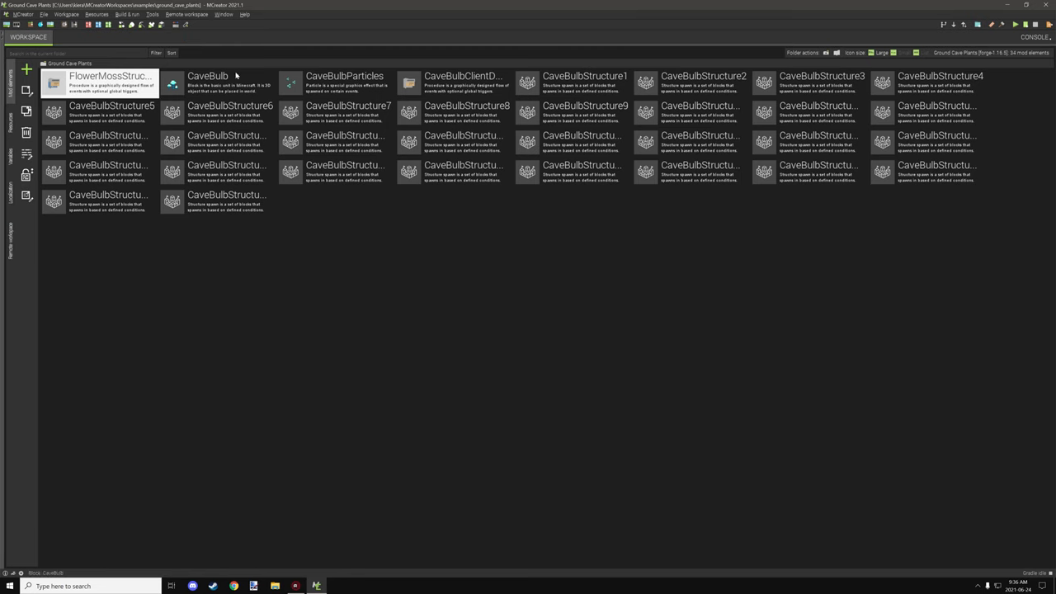
{"action": "double_click", "coordinate": [464, 83]}
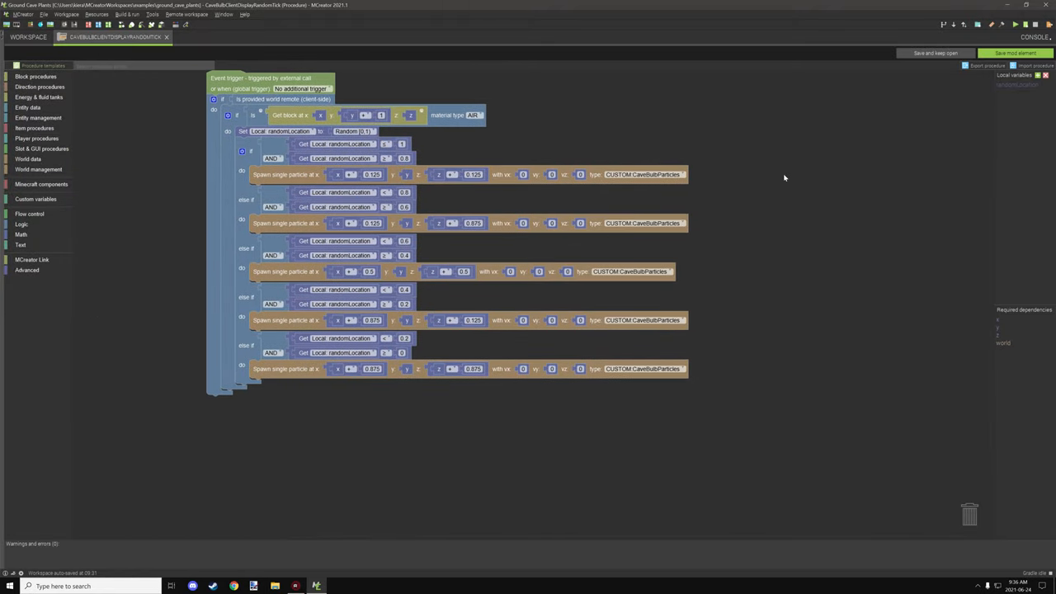
{"action": "mouse_move", "coordinate": [774, 177]}
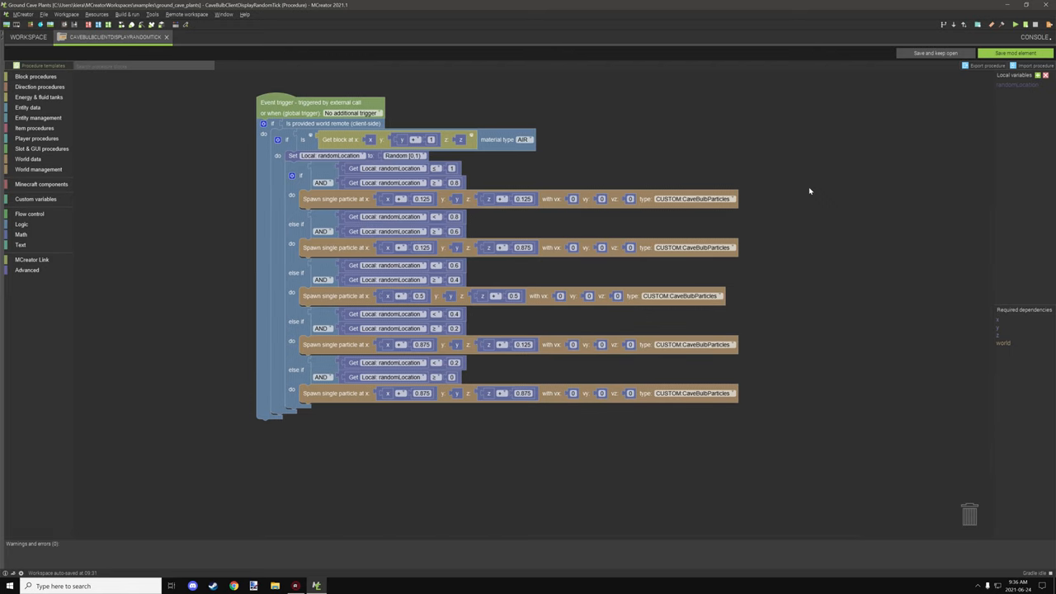
{"action": "mouse_move", "coordinate": [800, 186]}
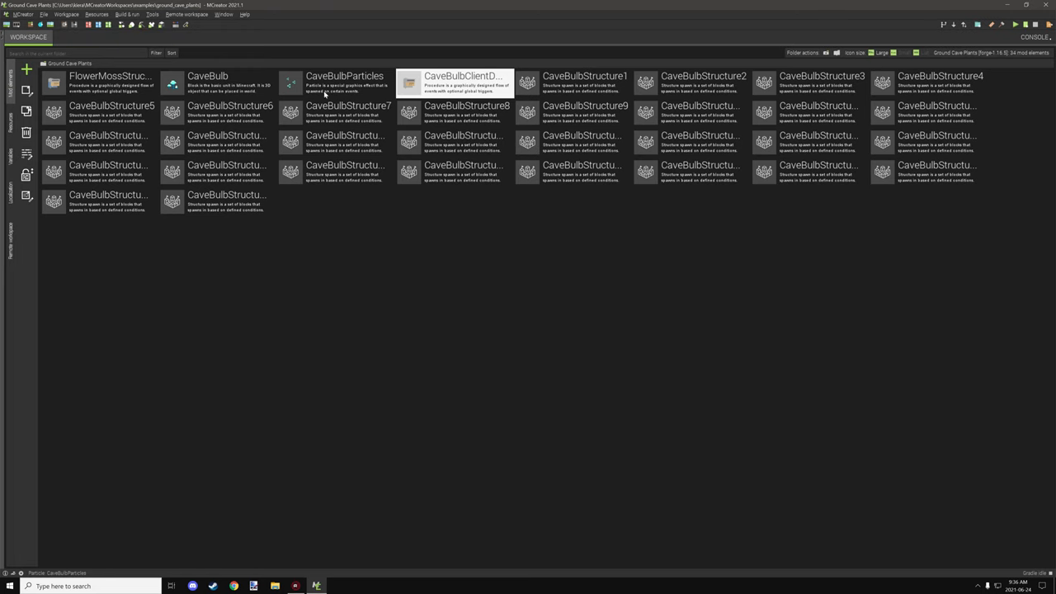
{"action": "mouse_move", "coordinate": [310, 86]}
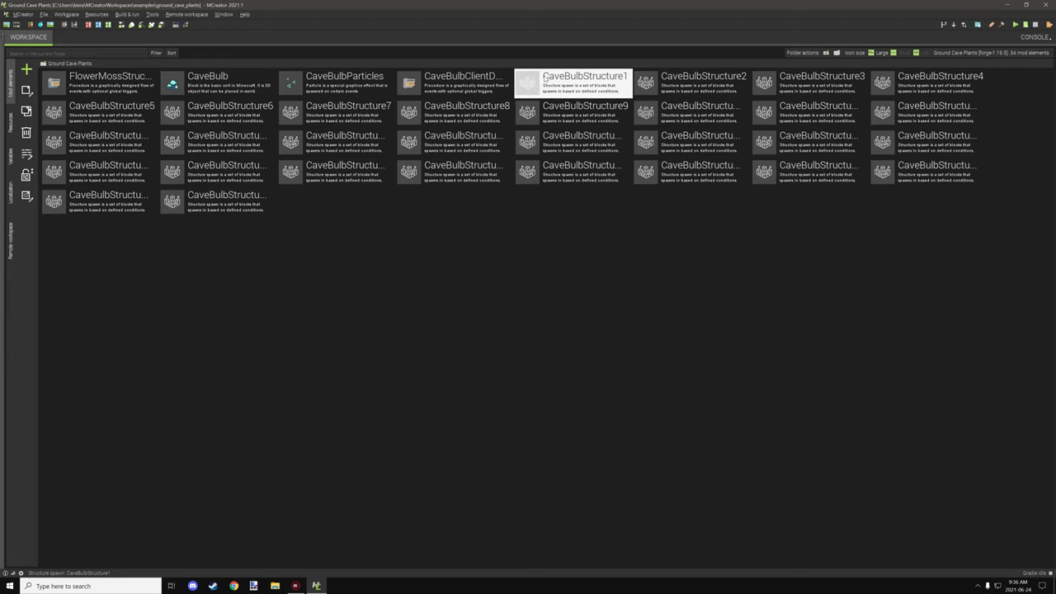
{"action": "double_click", "coordinate": [585, 75]}
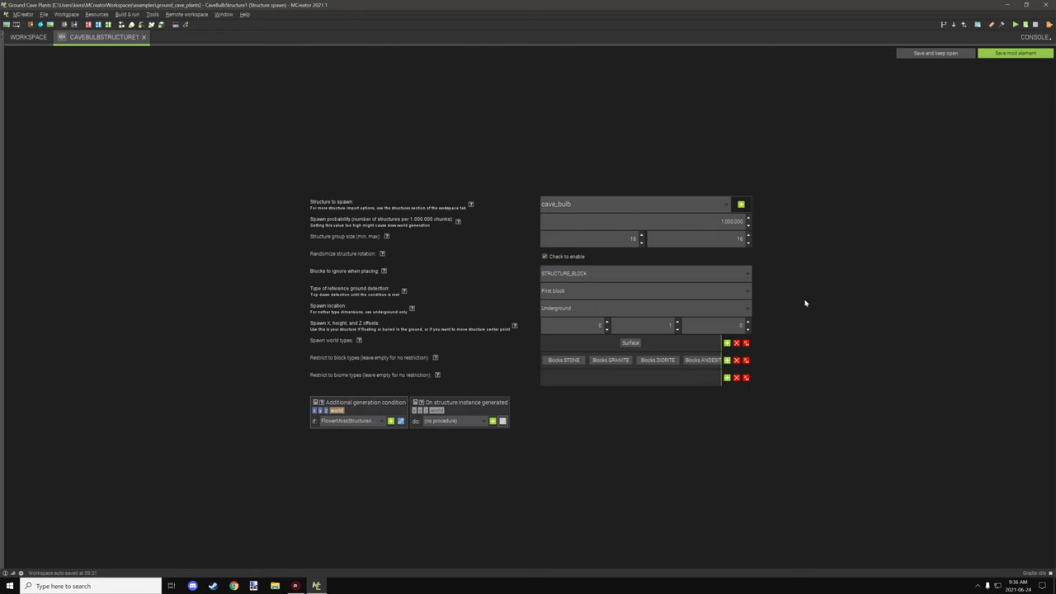
{"action": "mouse_move", "coordinate": [625, 348]}
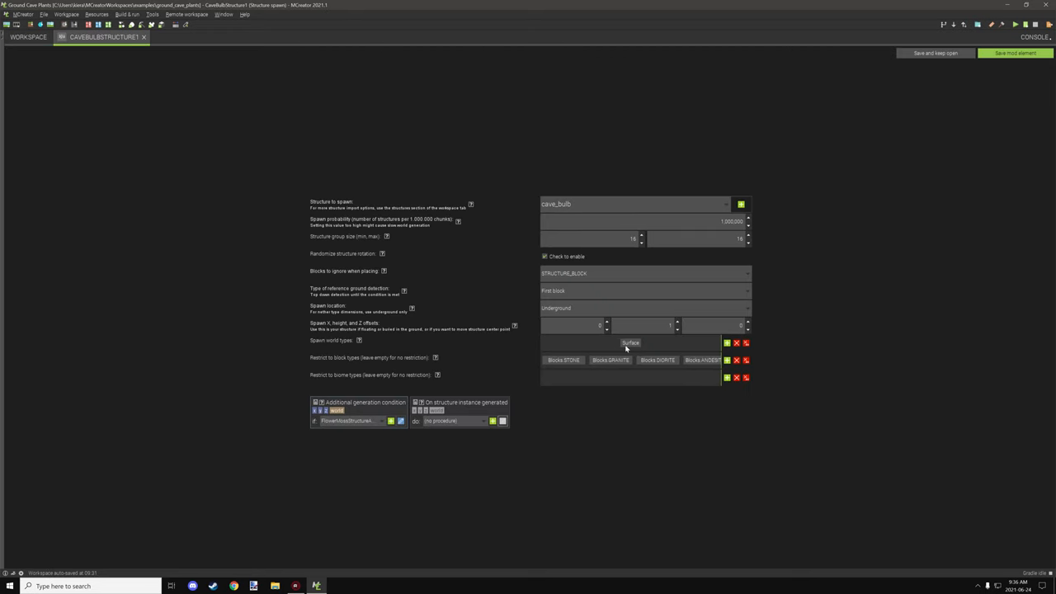
{"action": "mouse_move", "coordinate": [635, 338]}
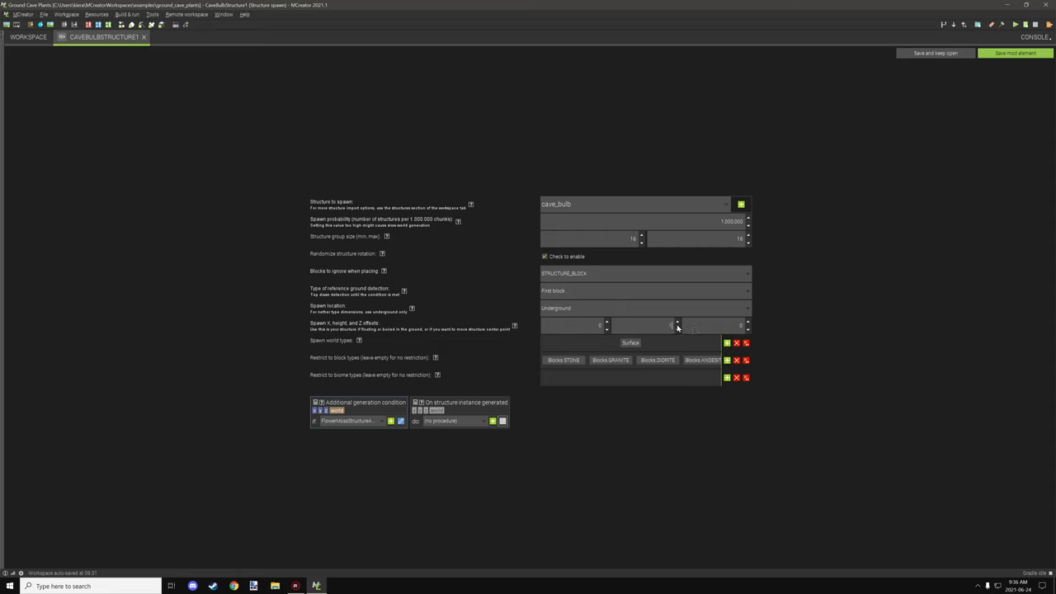
{"action": "mouse_move", "coordinate": [641, 189]}
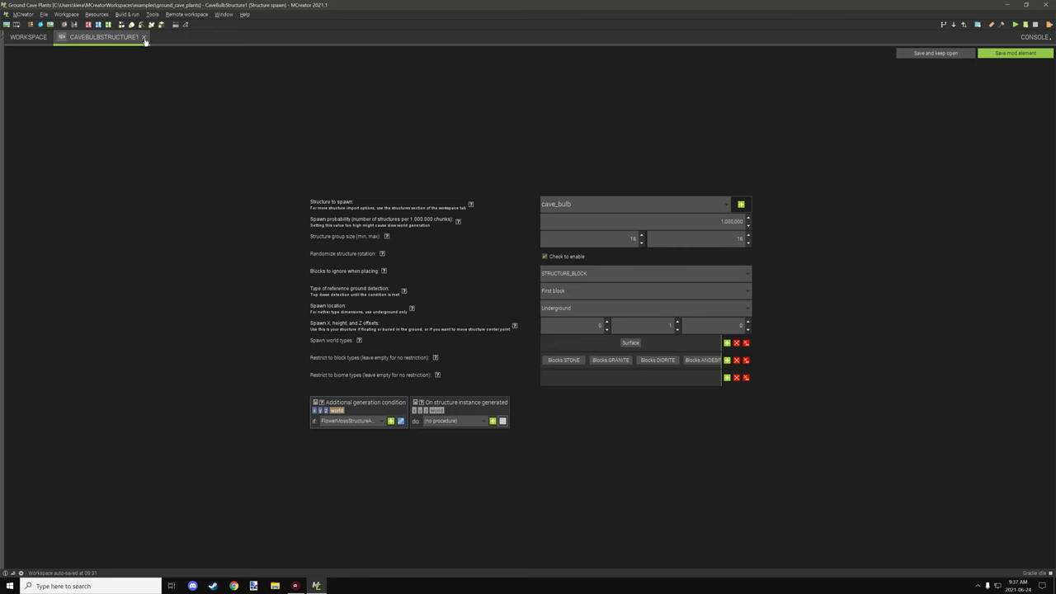
{"action": "left_click", "coordinate": [142, 36]}
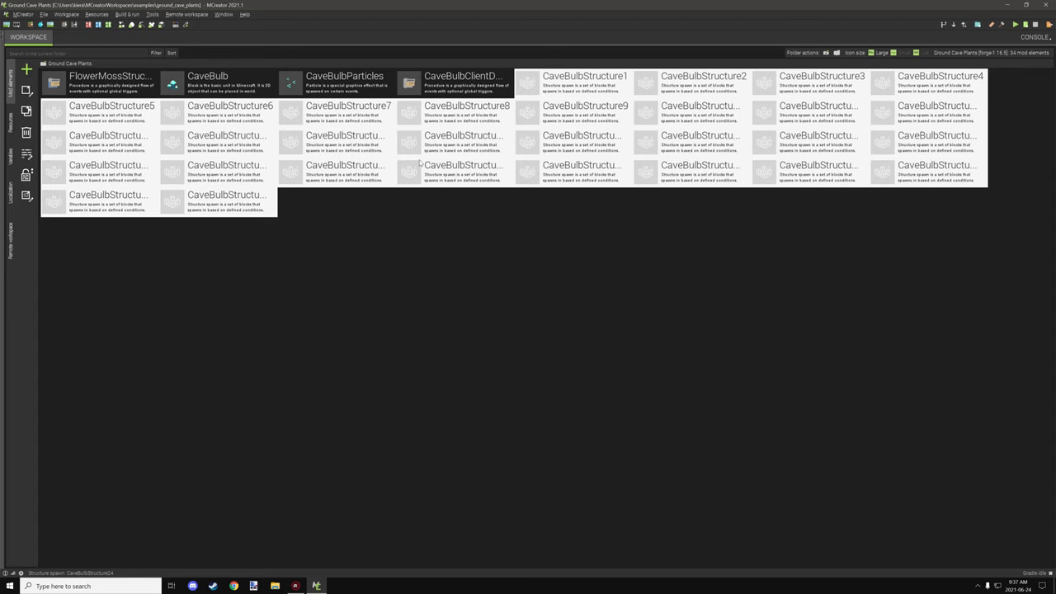
Open the CaveBulb block element on its Visual page with cross model and translucent settings
{"action": "left_click", "coordinate": [584, 83]}
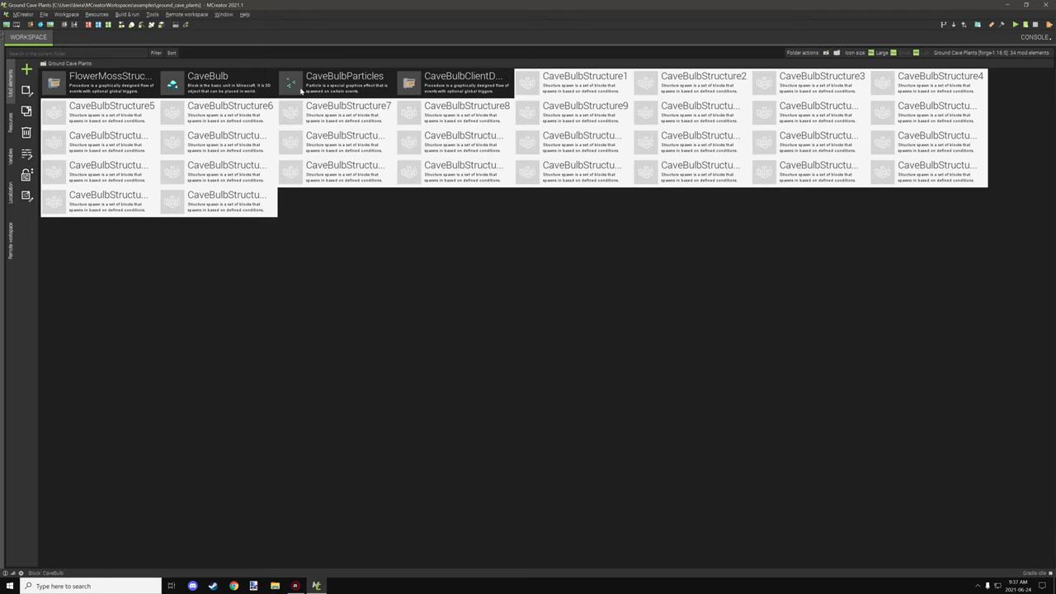
{"action": "double_click", "coordinate": [207, 83]}
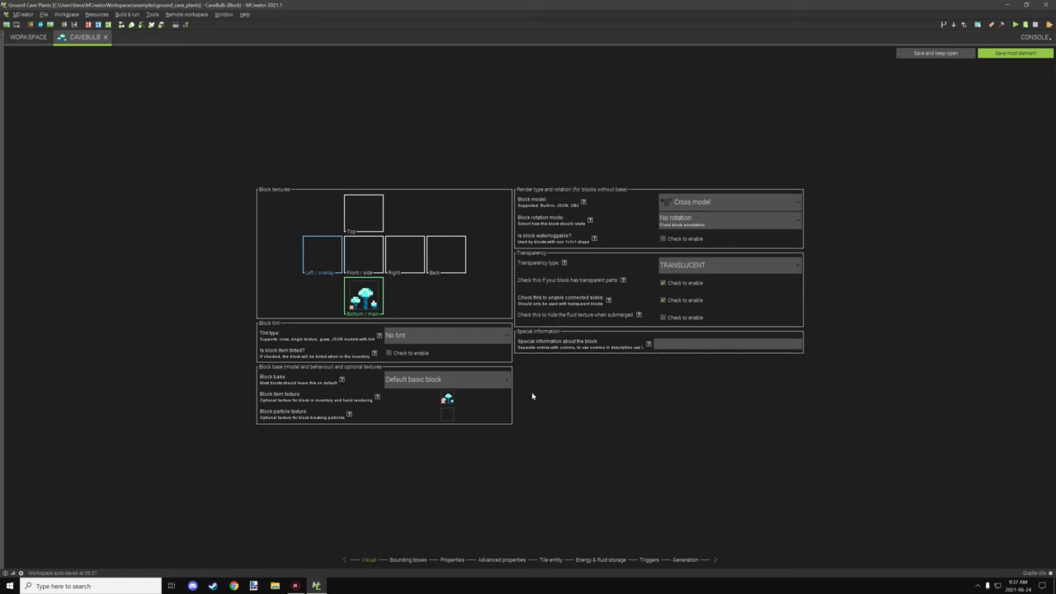
{"action": "mouse_move", "coordinate": [522, 371]}
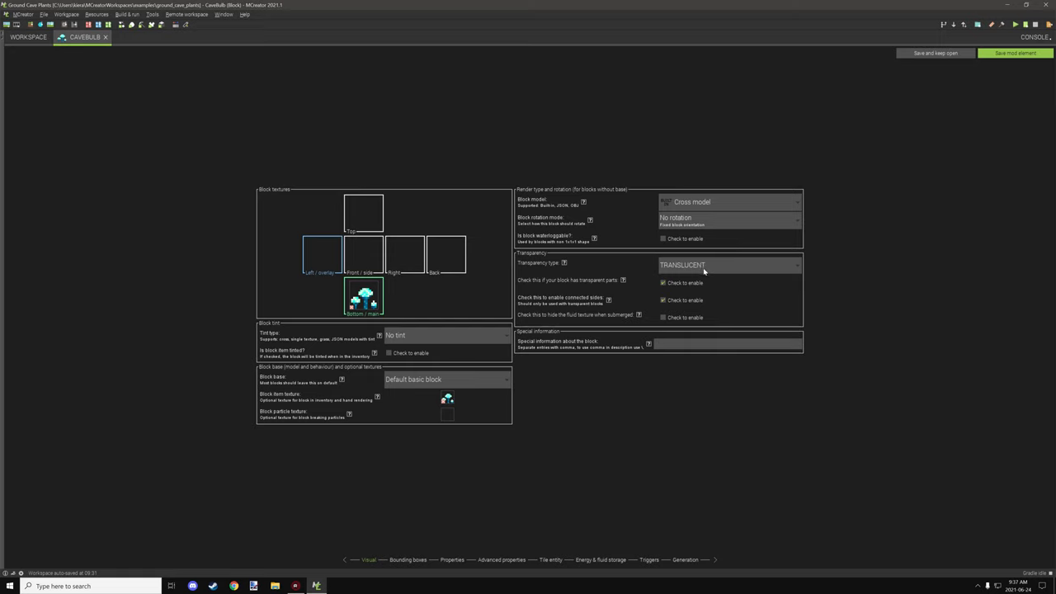
View CaveBulb's bounding boxes, then its properties: plants material, luminance 10, walk-through
{"action": "left_click", "coordinate": [408, 559]}
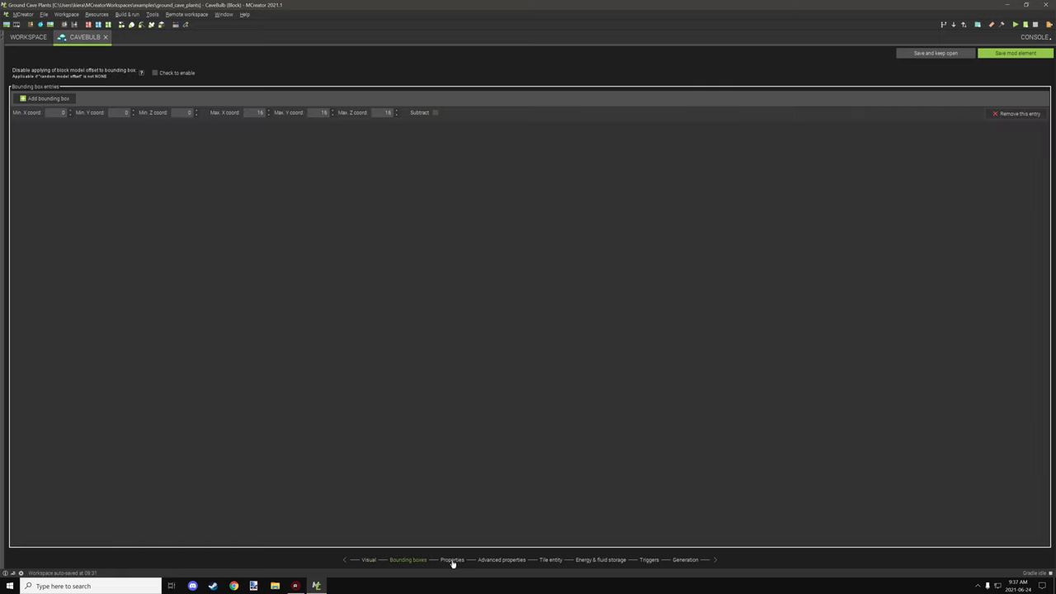
{"action": "left_click", "coordinate": [451, 560]}
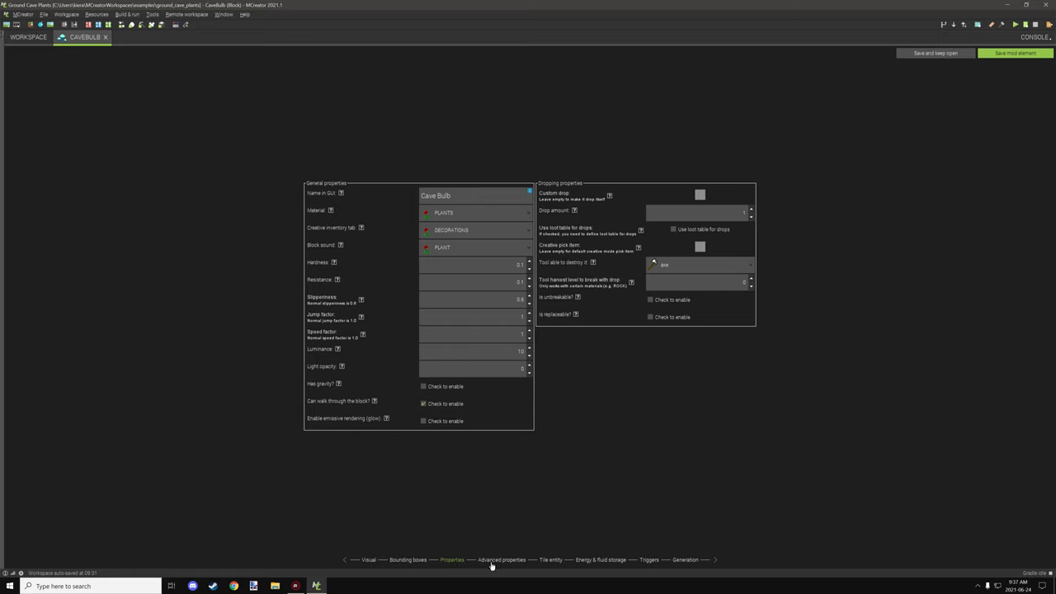
{"action": "left_click", "coordinate": [501, 560]}
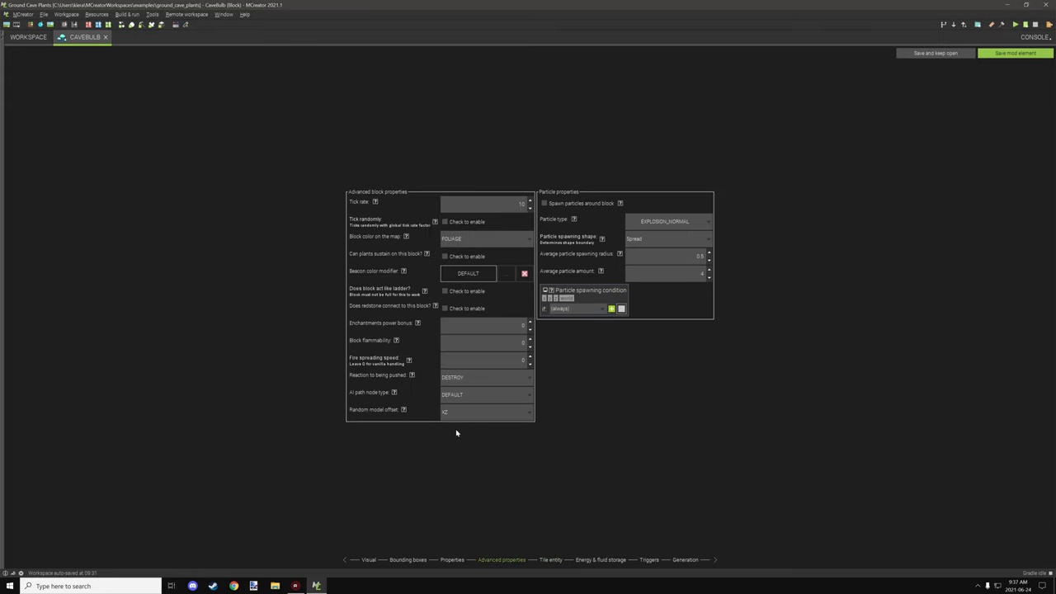
{"action": "mouse_move", "coordinate": [451, 415]}
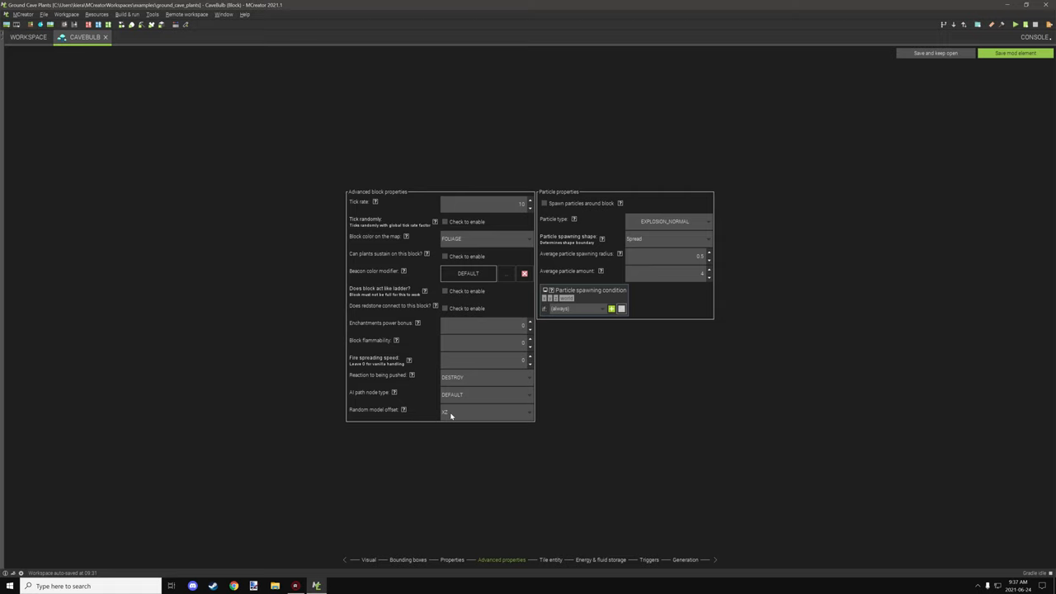
{"action": "mouse_move", "coordinate": [462, 417]}
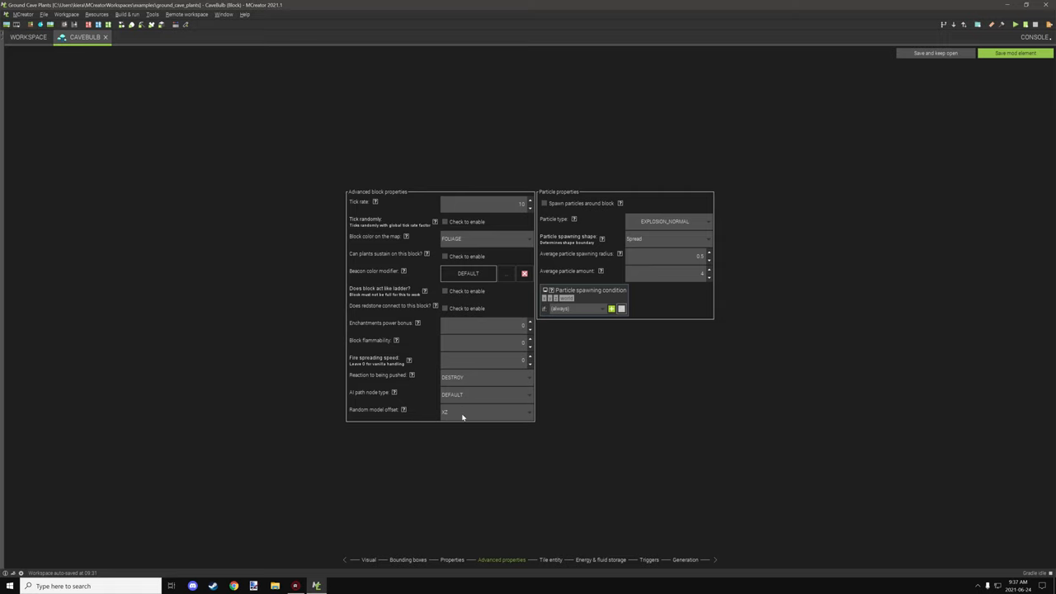
{"action": "left_click", "coordinate": [485, 411]}
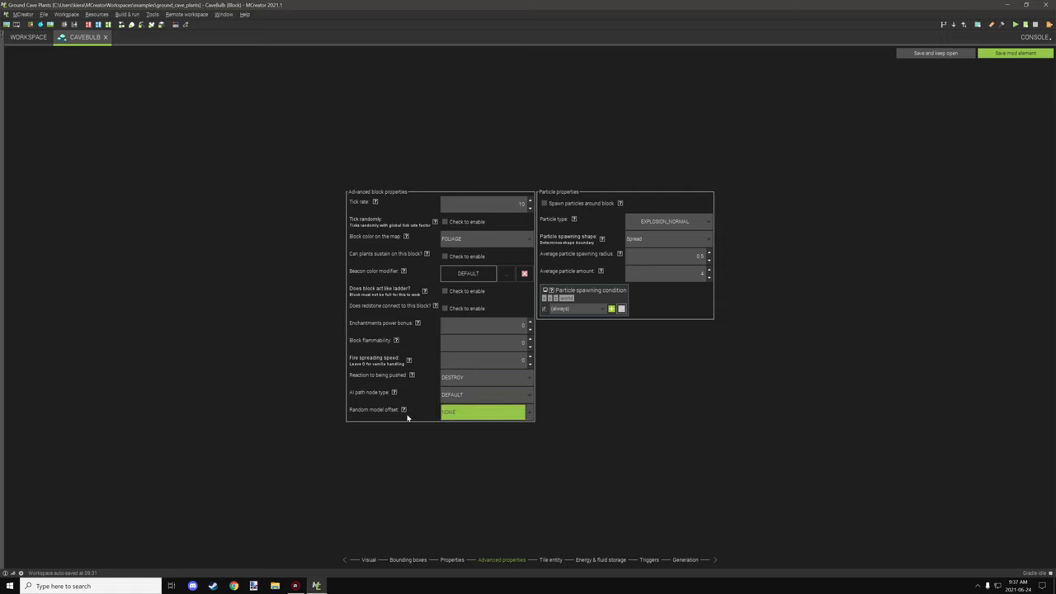
{"action": "left_click", "coordinate": [485, 411]}
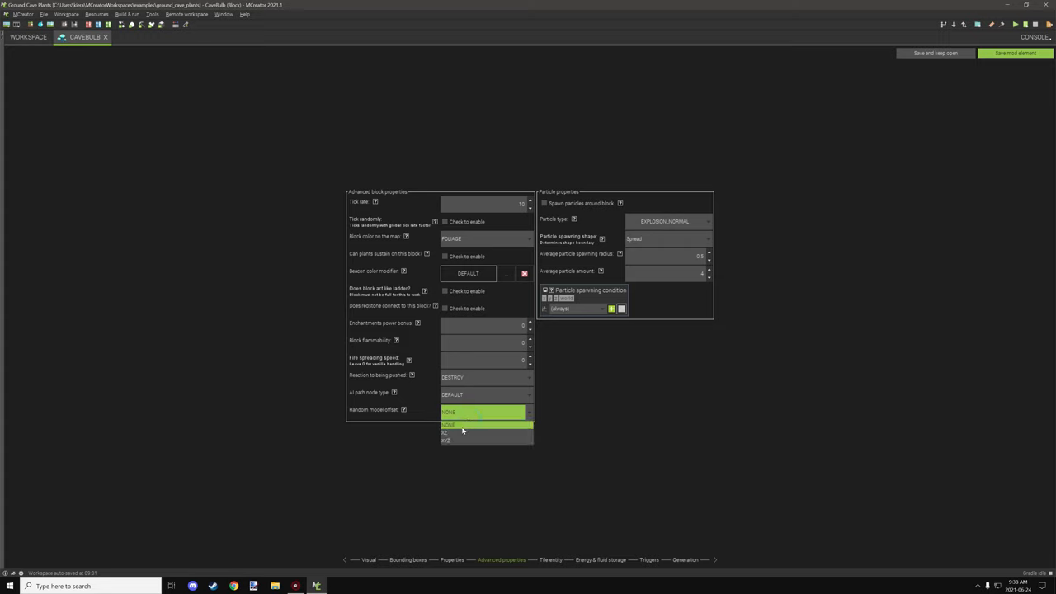
{"action": "left_click", "coordinate": [462, 429]}
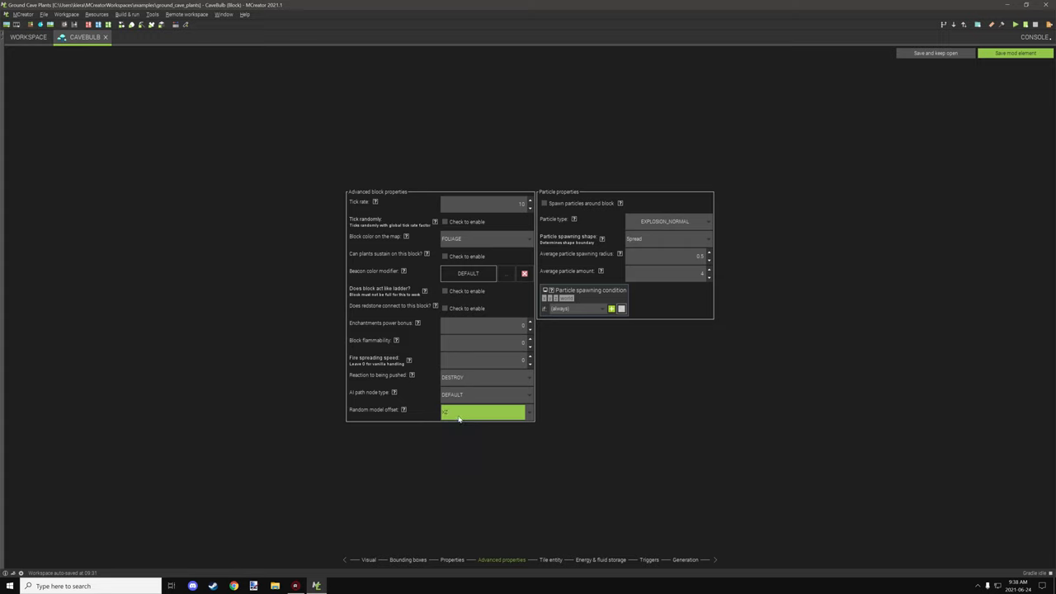
{"action": "mouse_move", "coordinate": [410, 393]}
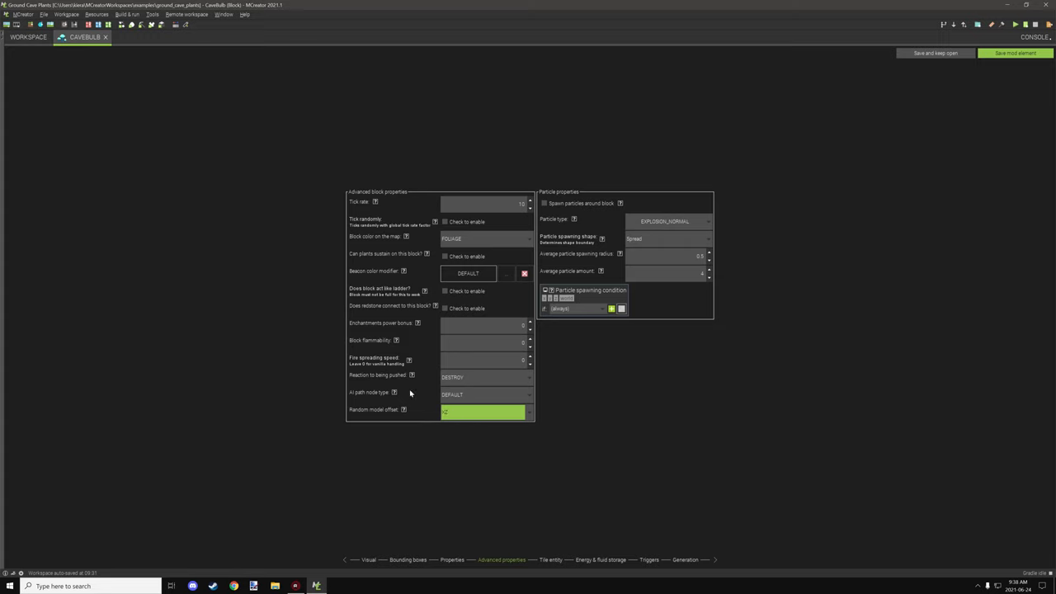
{"action": "mouse_move", "coordinate": [460, 386]}
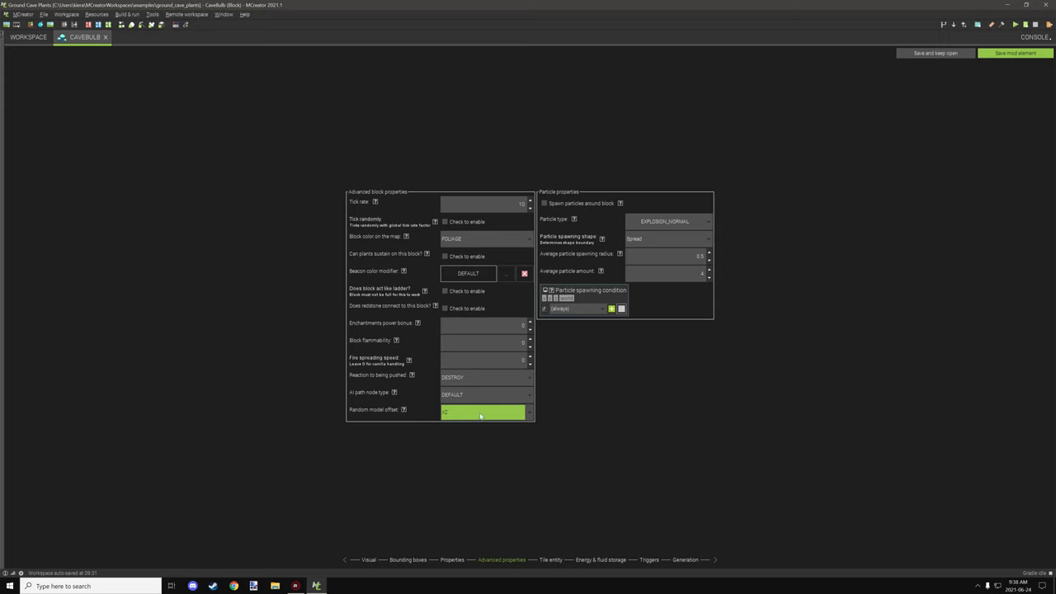
{"action": "mouse_move", "coordinate": [576, 404]}
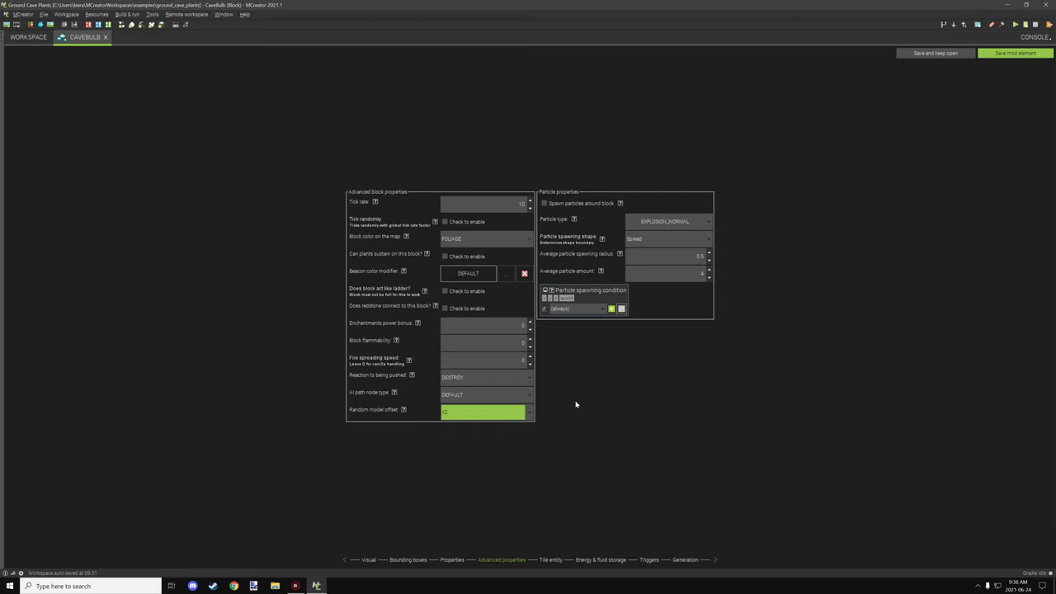
Review CaveBulb's tile entity, storage, trigger and STONE-replacing generation pages, then close the editor
{"action": "left_click", "coordinate": [550, 559]}
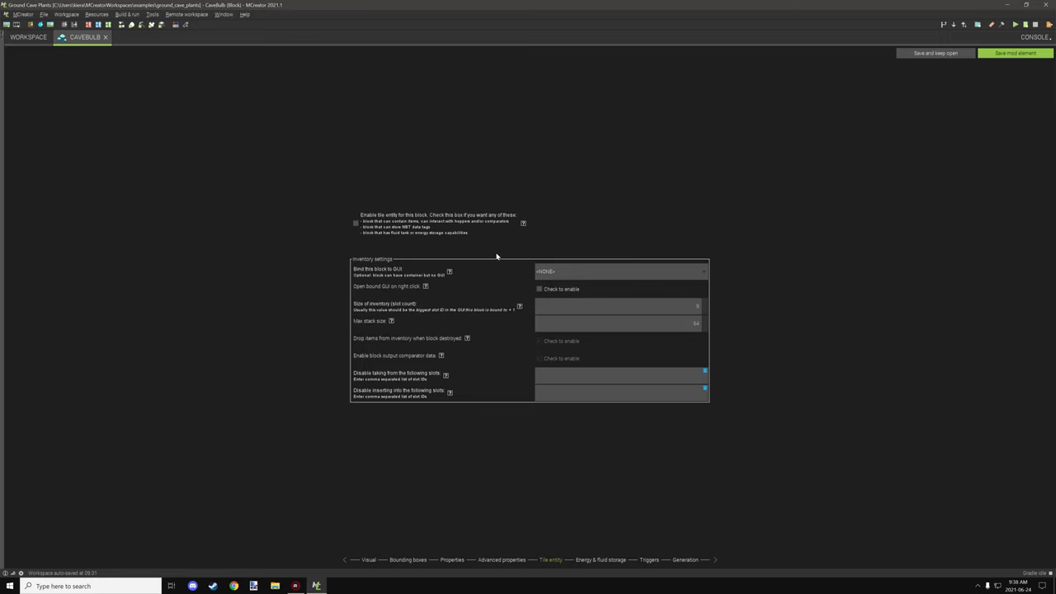
{"action": "left_click", "coordinate": [600, 559]}
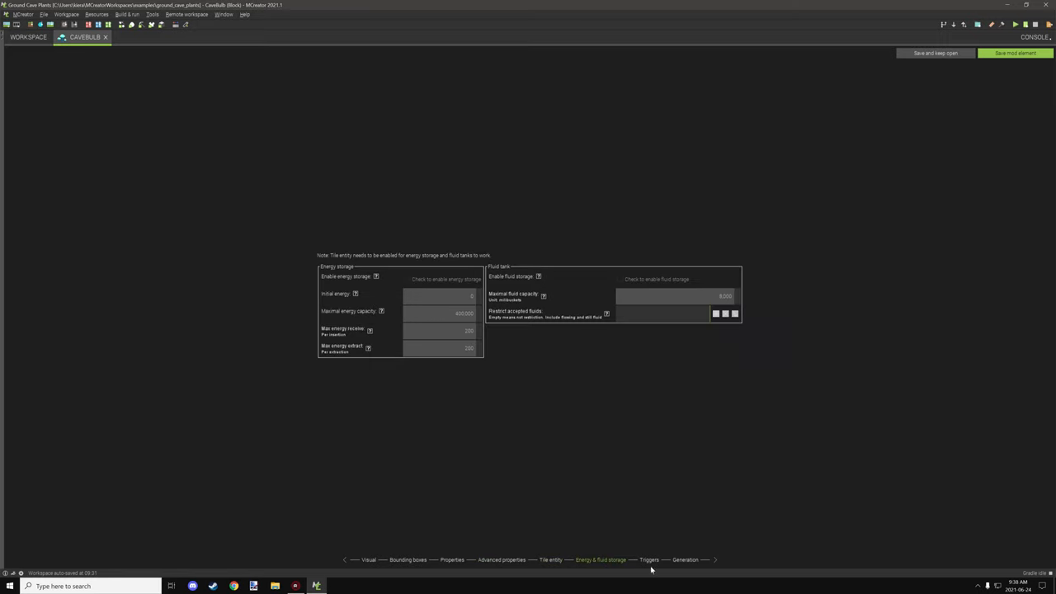
{"action": "left_click", "coordinate": [650, 559]}
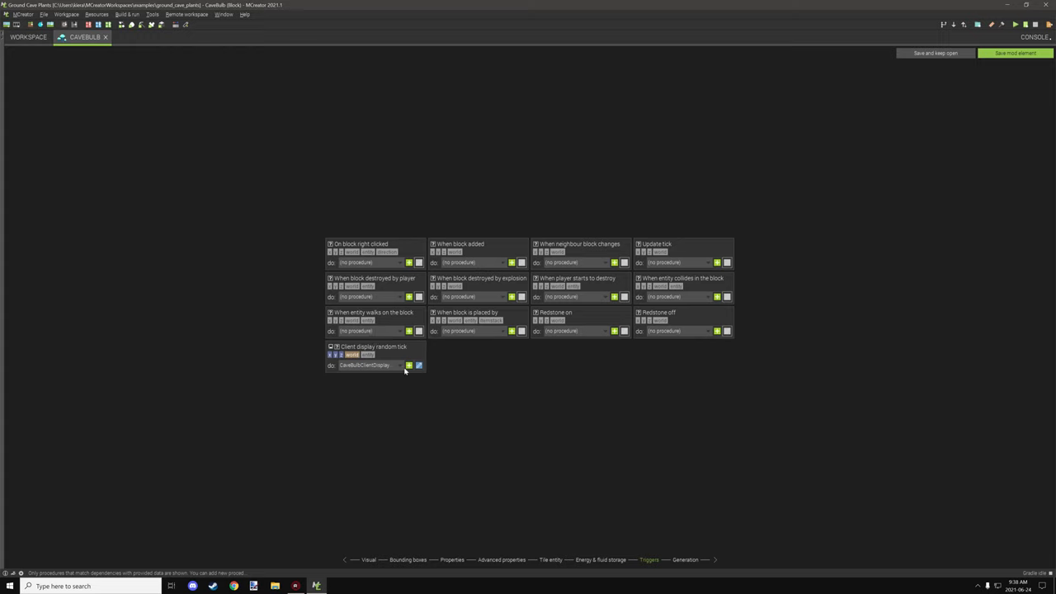
{"action": "left_click", "coordinate": [686, 560]}
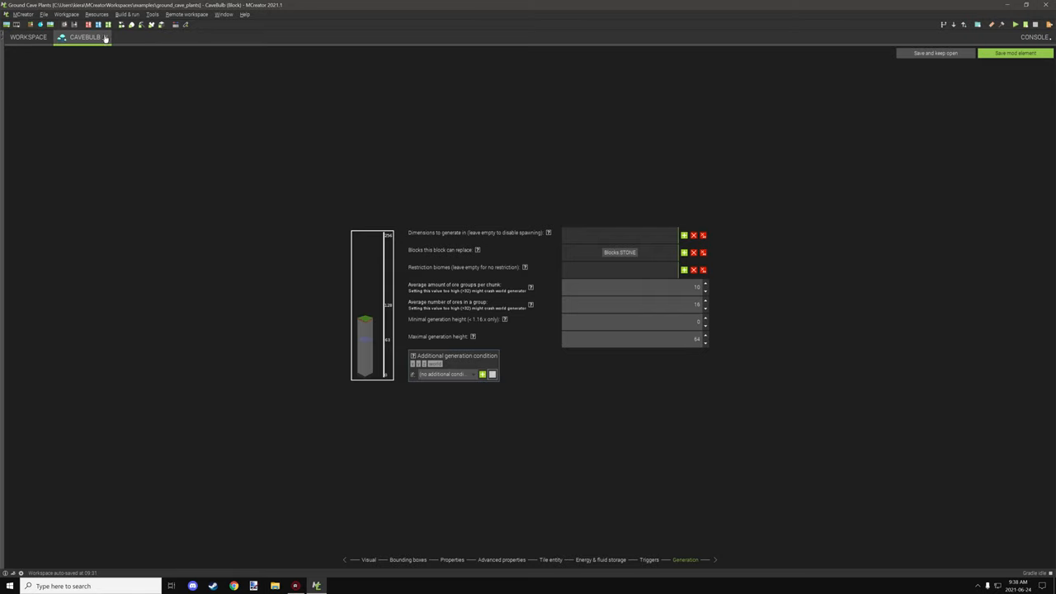
{"action": "left_click", "coordinate": [28, 37]}
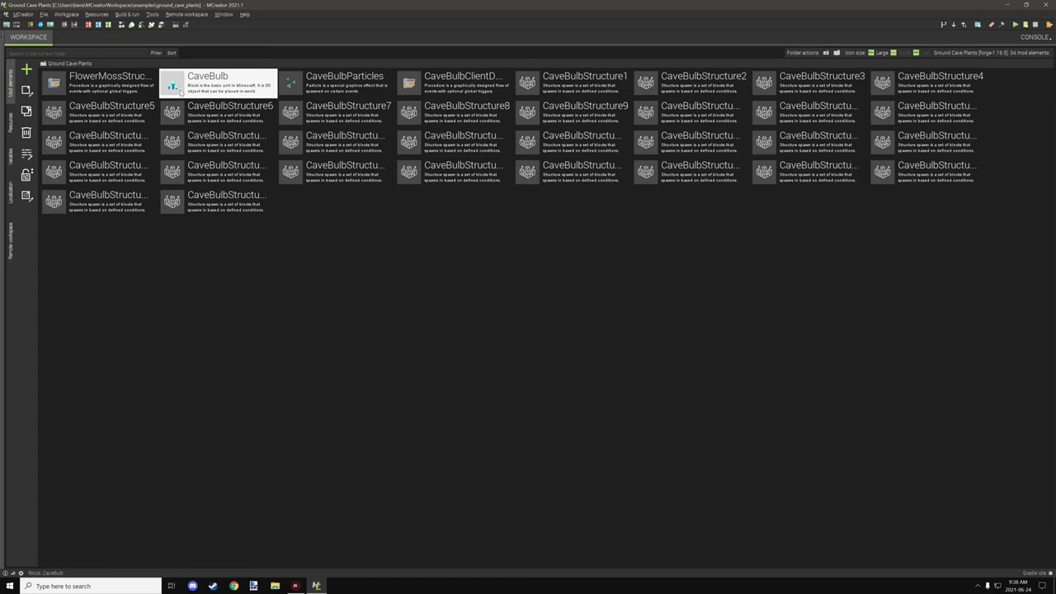
{"action": "double_click", "coordinate": [343, 81]}
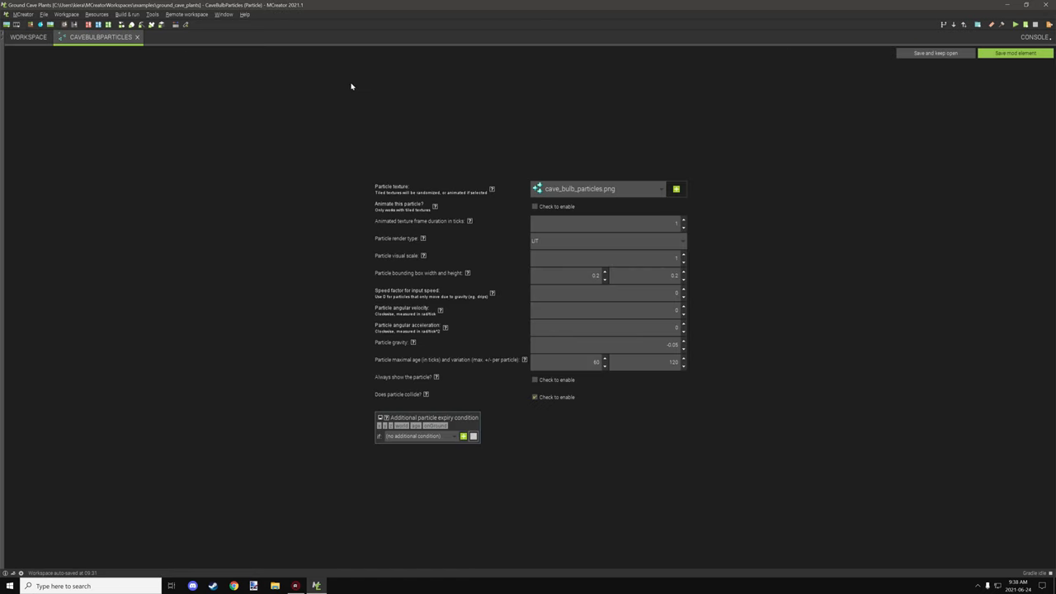
{"action": "mouse_move", "coordinate": [492, 184]}
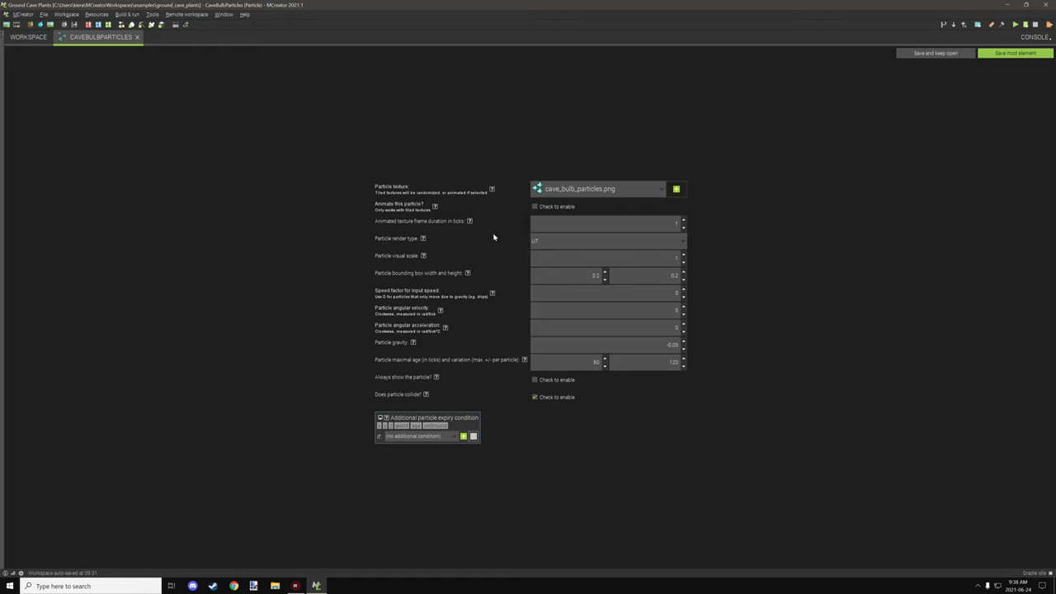
{"action": "mouse_move", "coordinate": [517, 263]}
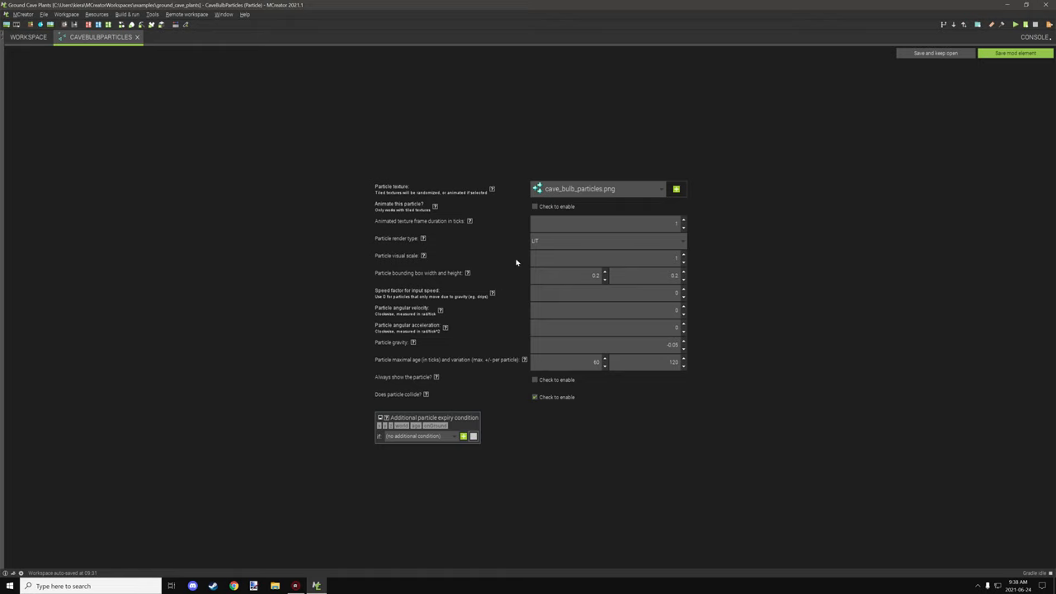
{"action": "mouse_move", "coordinate": [415, 259]}
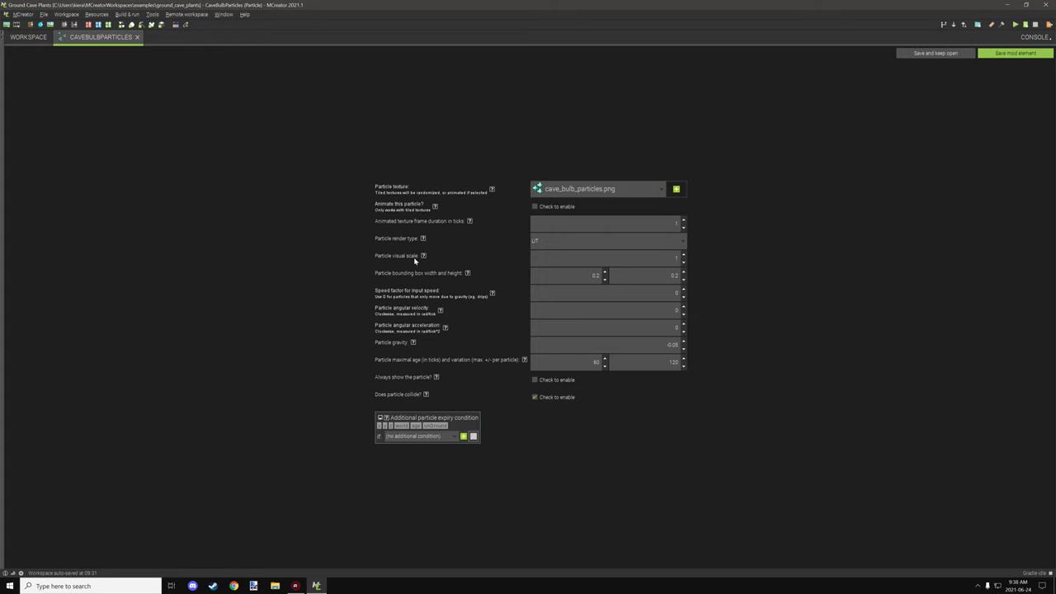
{"action": "mouse_move", "coordinate": [417, 265]}
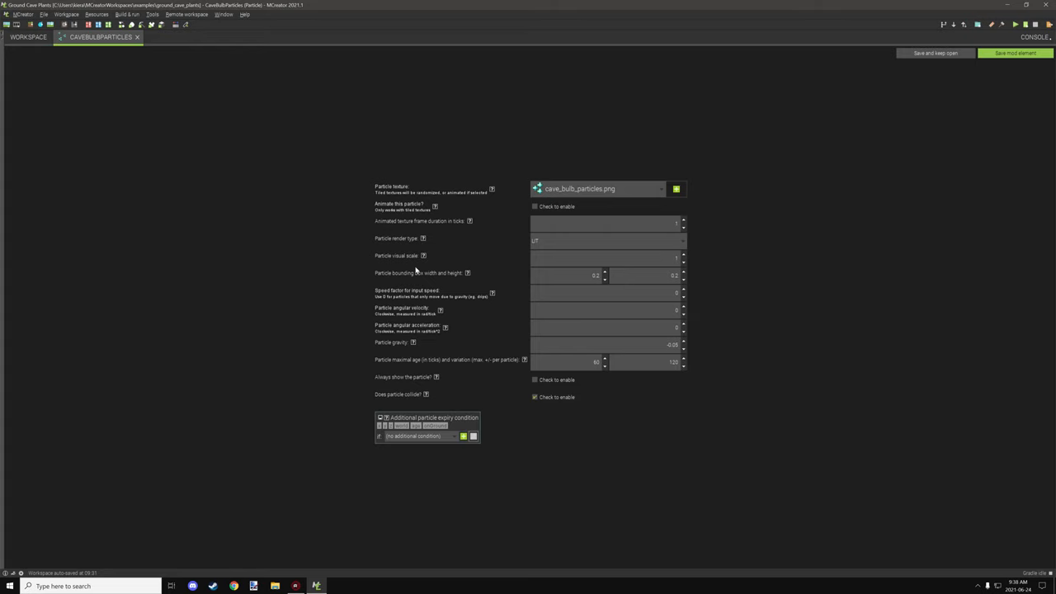
{"action": "mouse_move", "coordinate": [416, 324]}
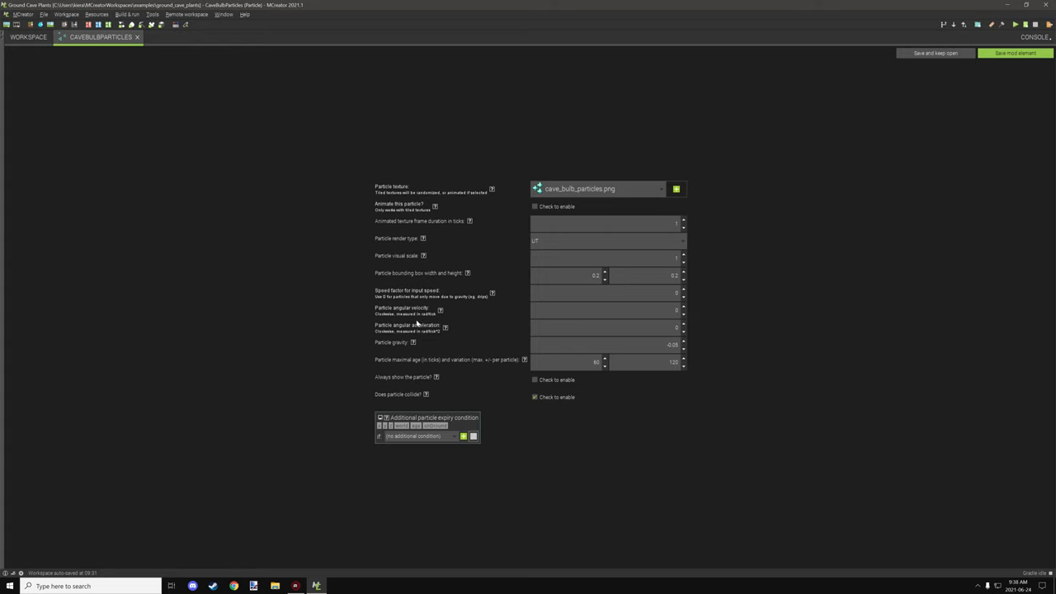
{"action": "mouse_move", "coordinate": [439, 336]}
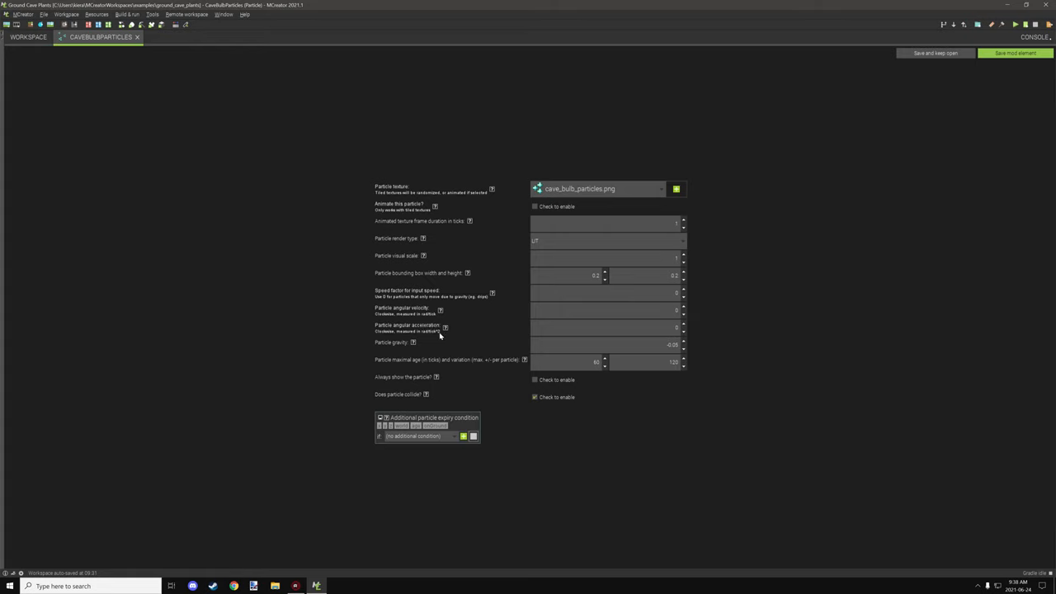
{"action": "mouse_move", "coordinate": [428, 348]}
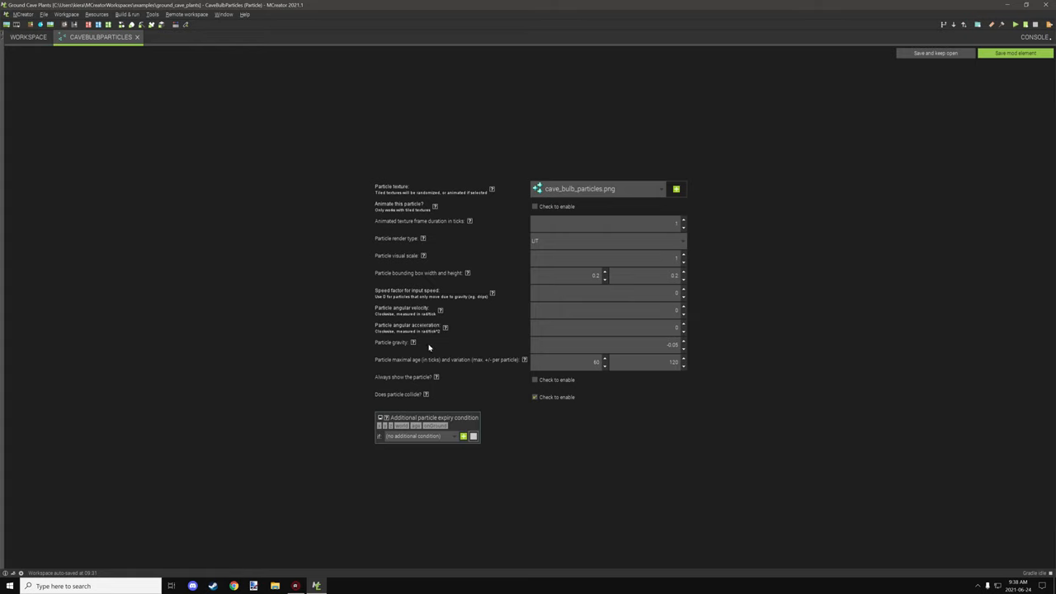
{"action": "mouse_move", "coordinate": [437, 339]}
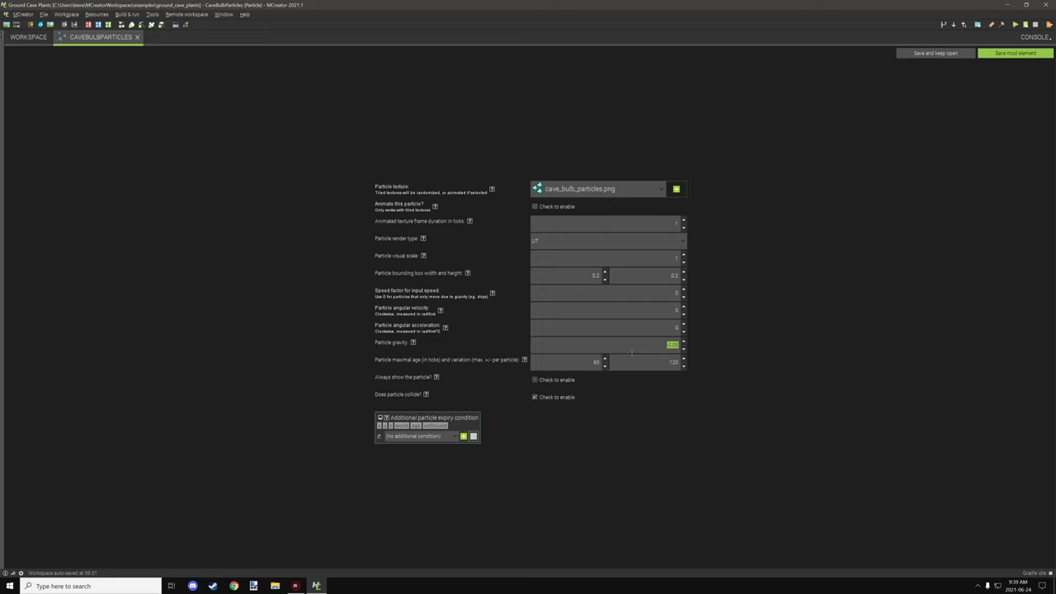
{"action": "mouse_move", "coordinate": [647, 397]}
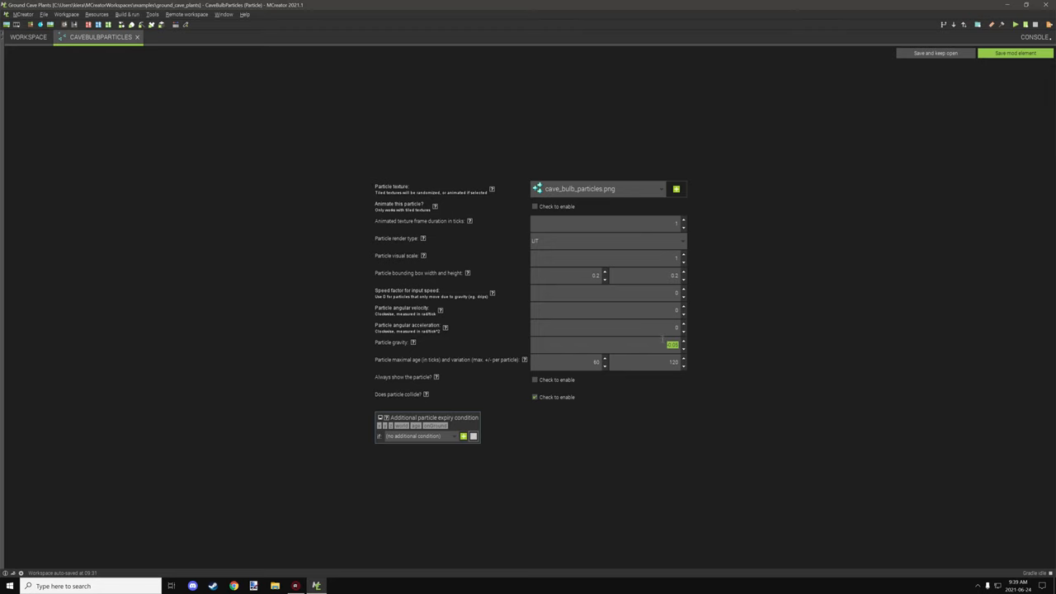
{"action": "mouse_move", "coordinate": [180, 64]}
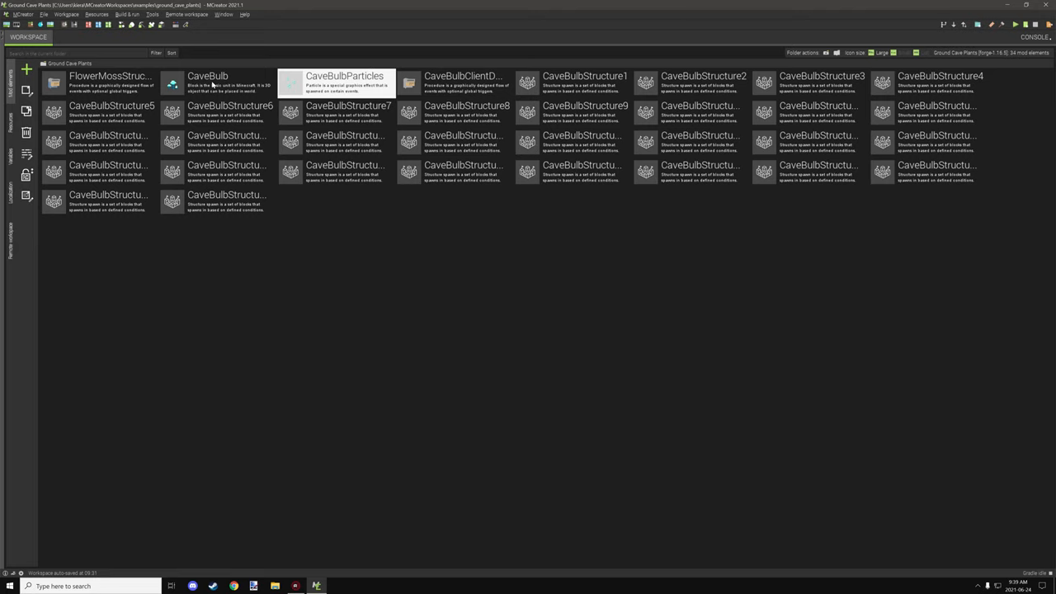
{"action": "double_click", "coordinate": [110, 83]}
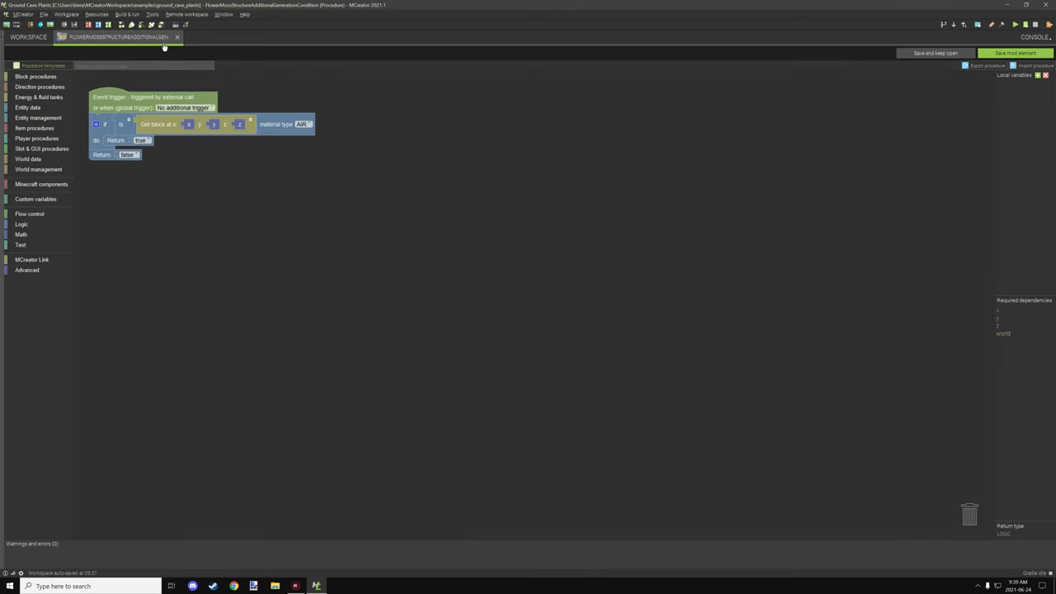
{"action": "left_click", "coordinate": [28, 37]}
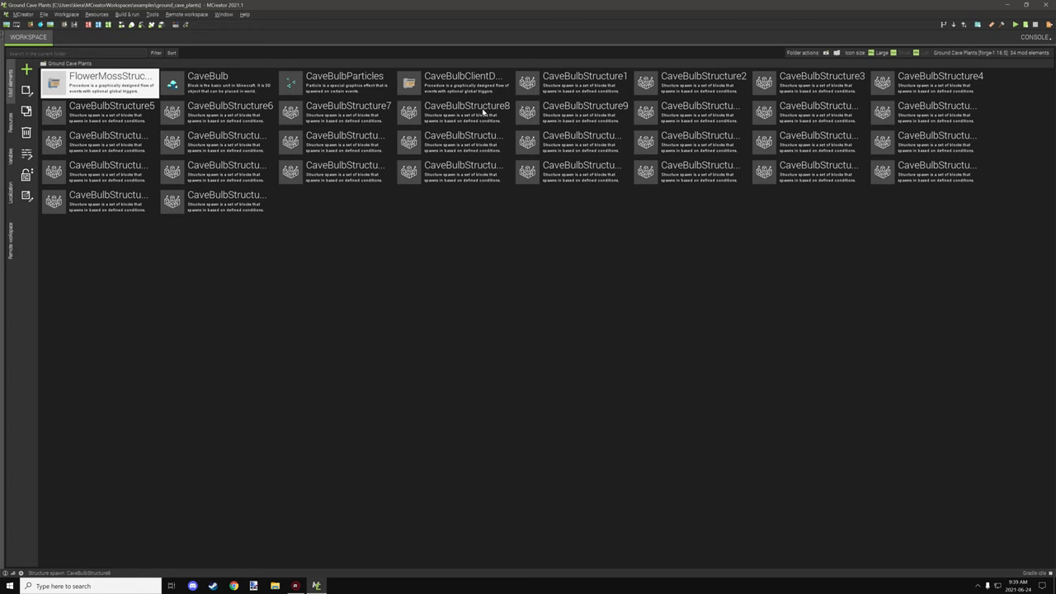
{"action": "left_click", "coordinate": [466, 83]}
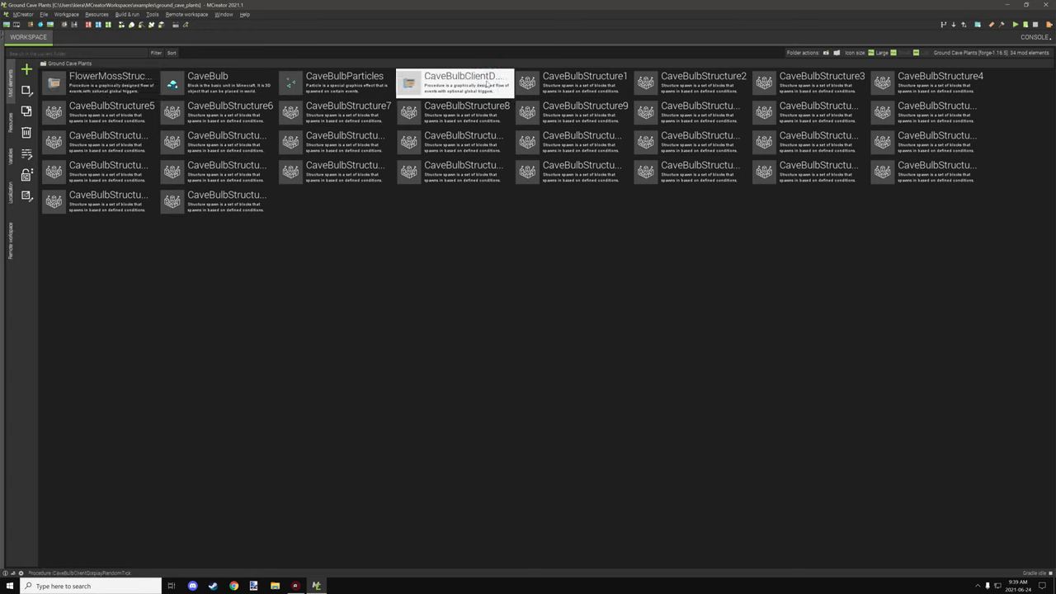